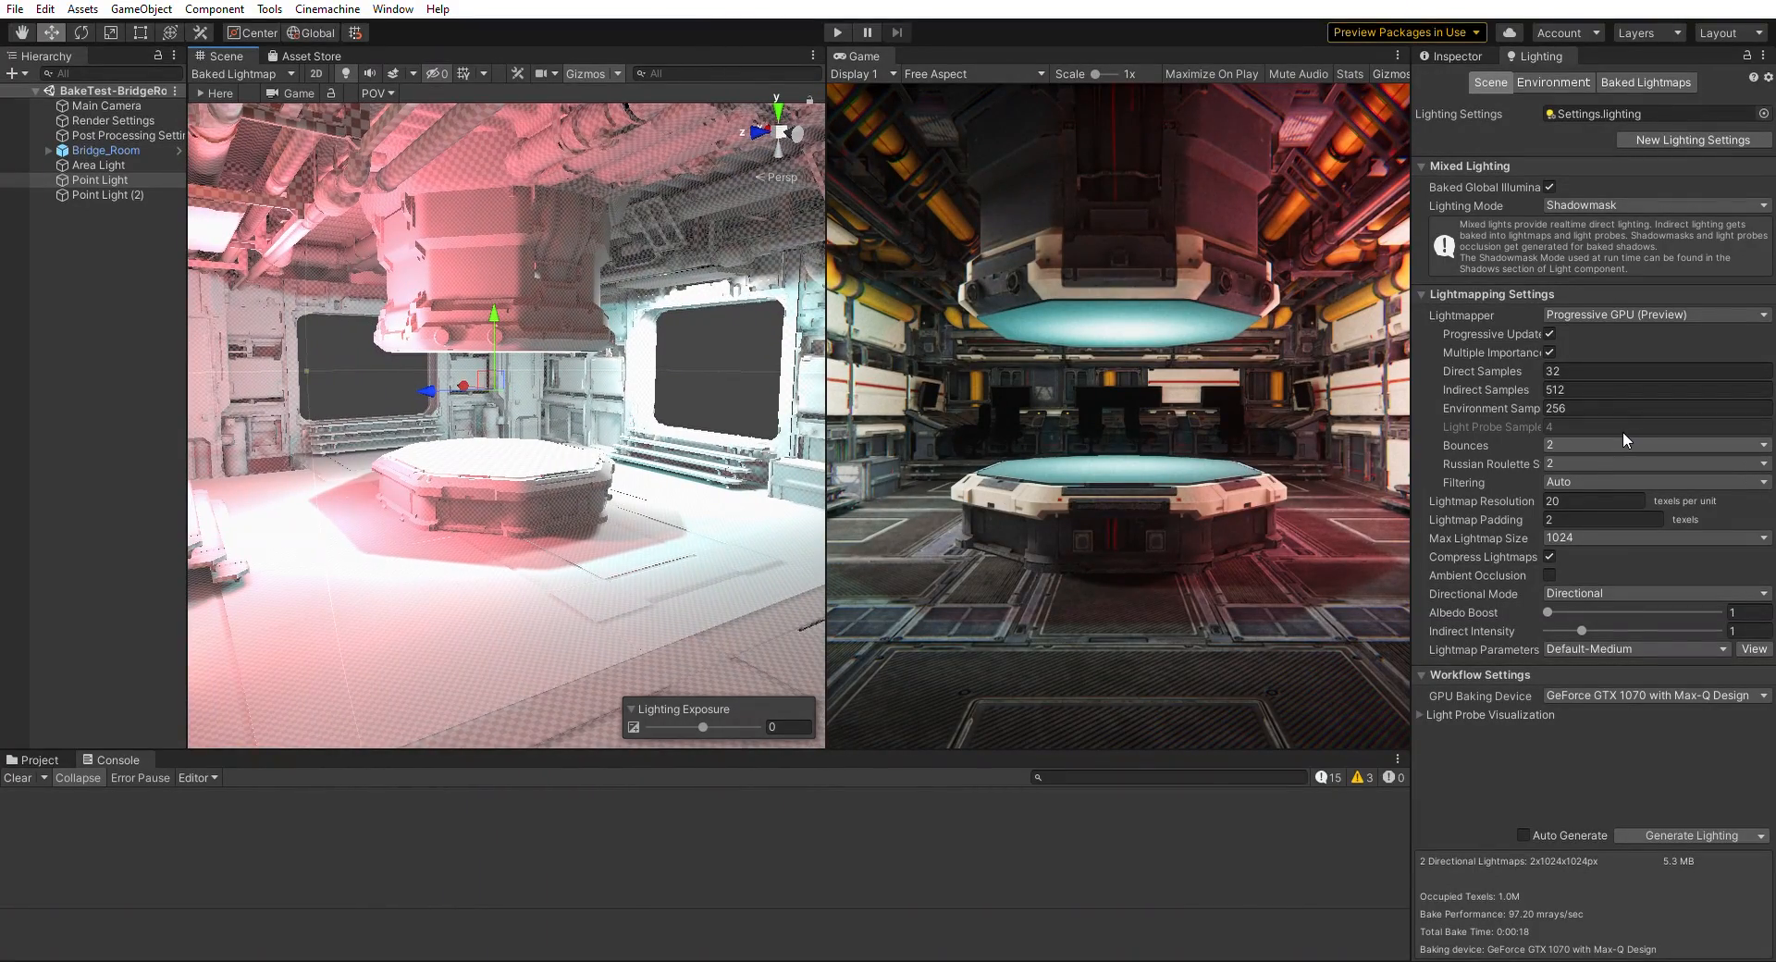
pyautogui.moveTo(820, 43)
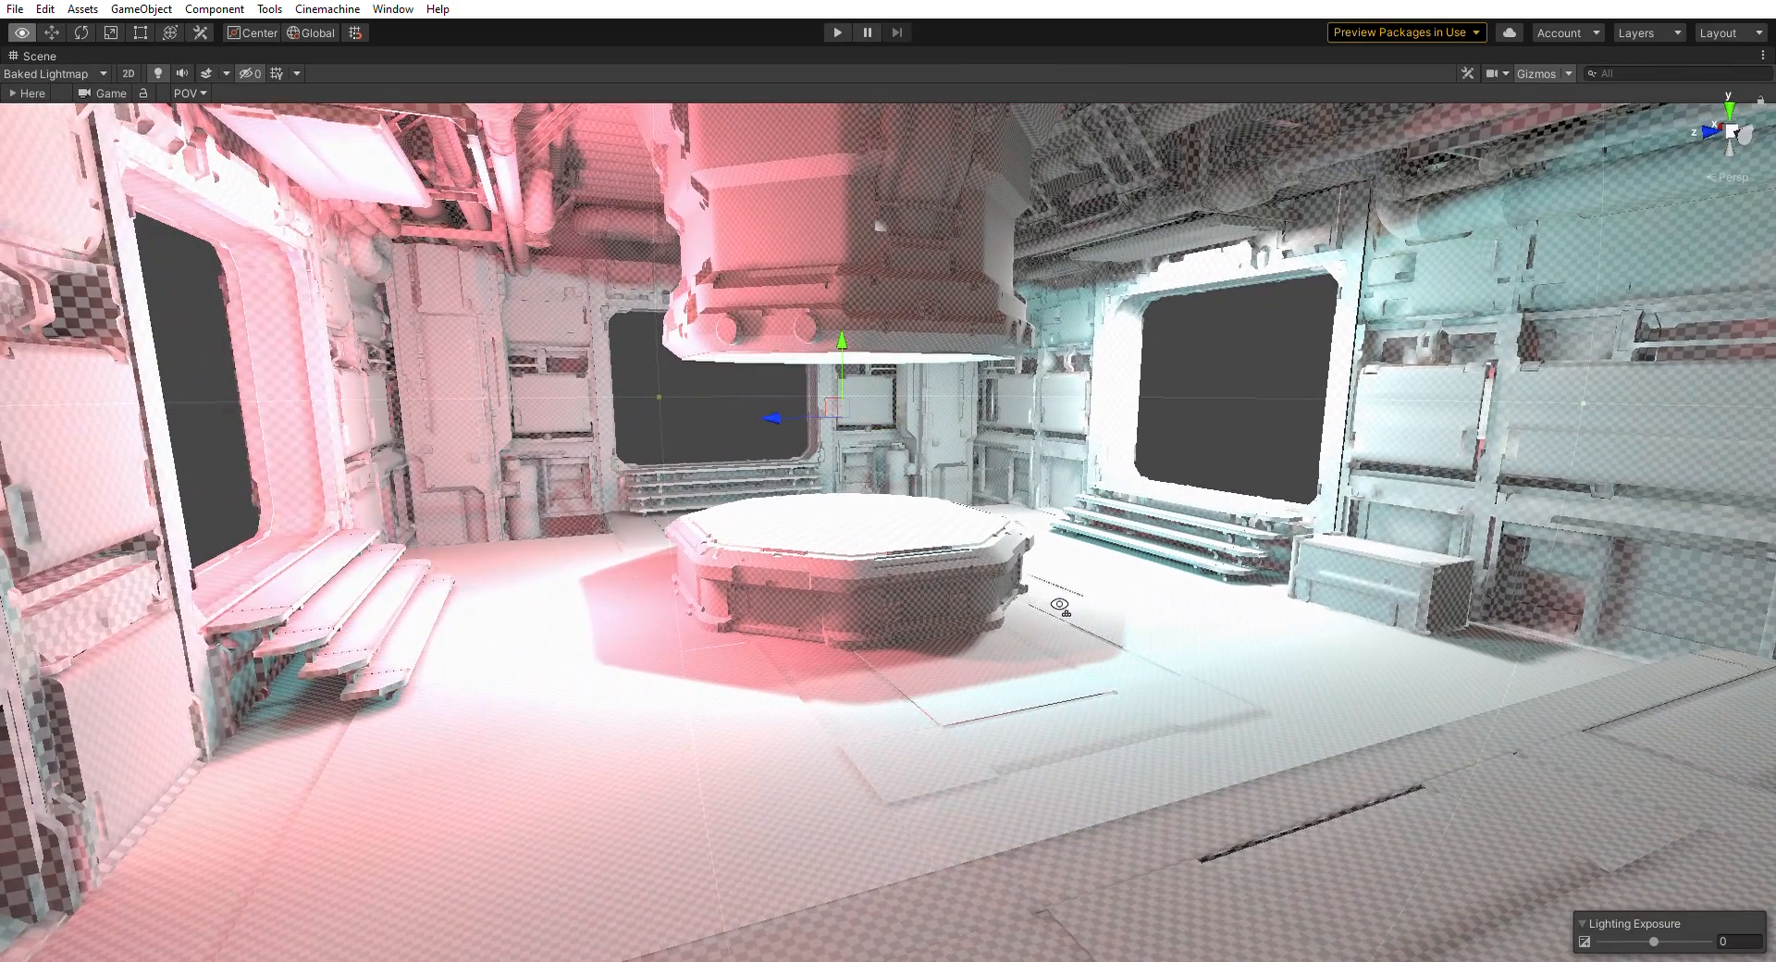
pyautogui.moveTo(1206, 555)
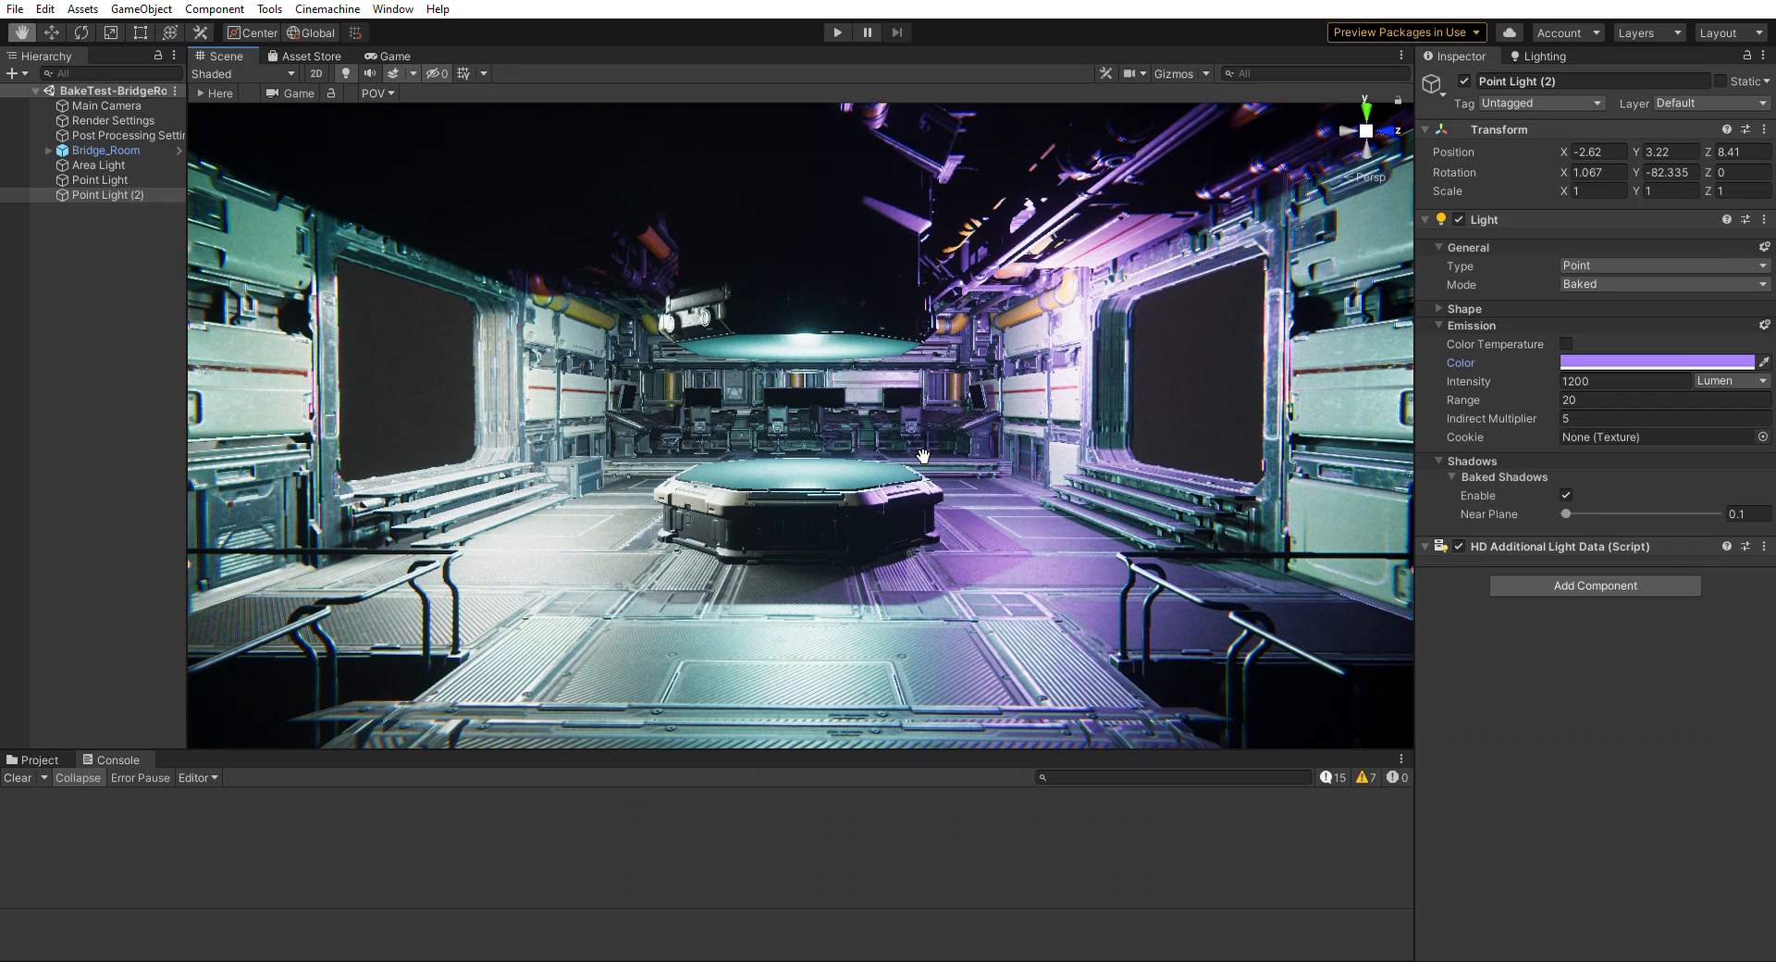
# - Enable Contribute Global Illumination on HoloTable_Floor's Mesh Renderer so it receives lightmaps
pyautogui.moveTo(923, 455); pyautogui.dragTo(627, 498)
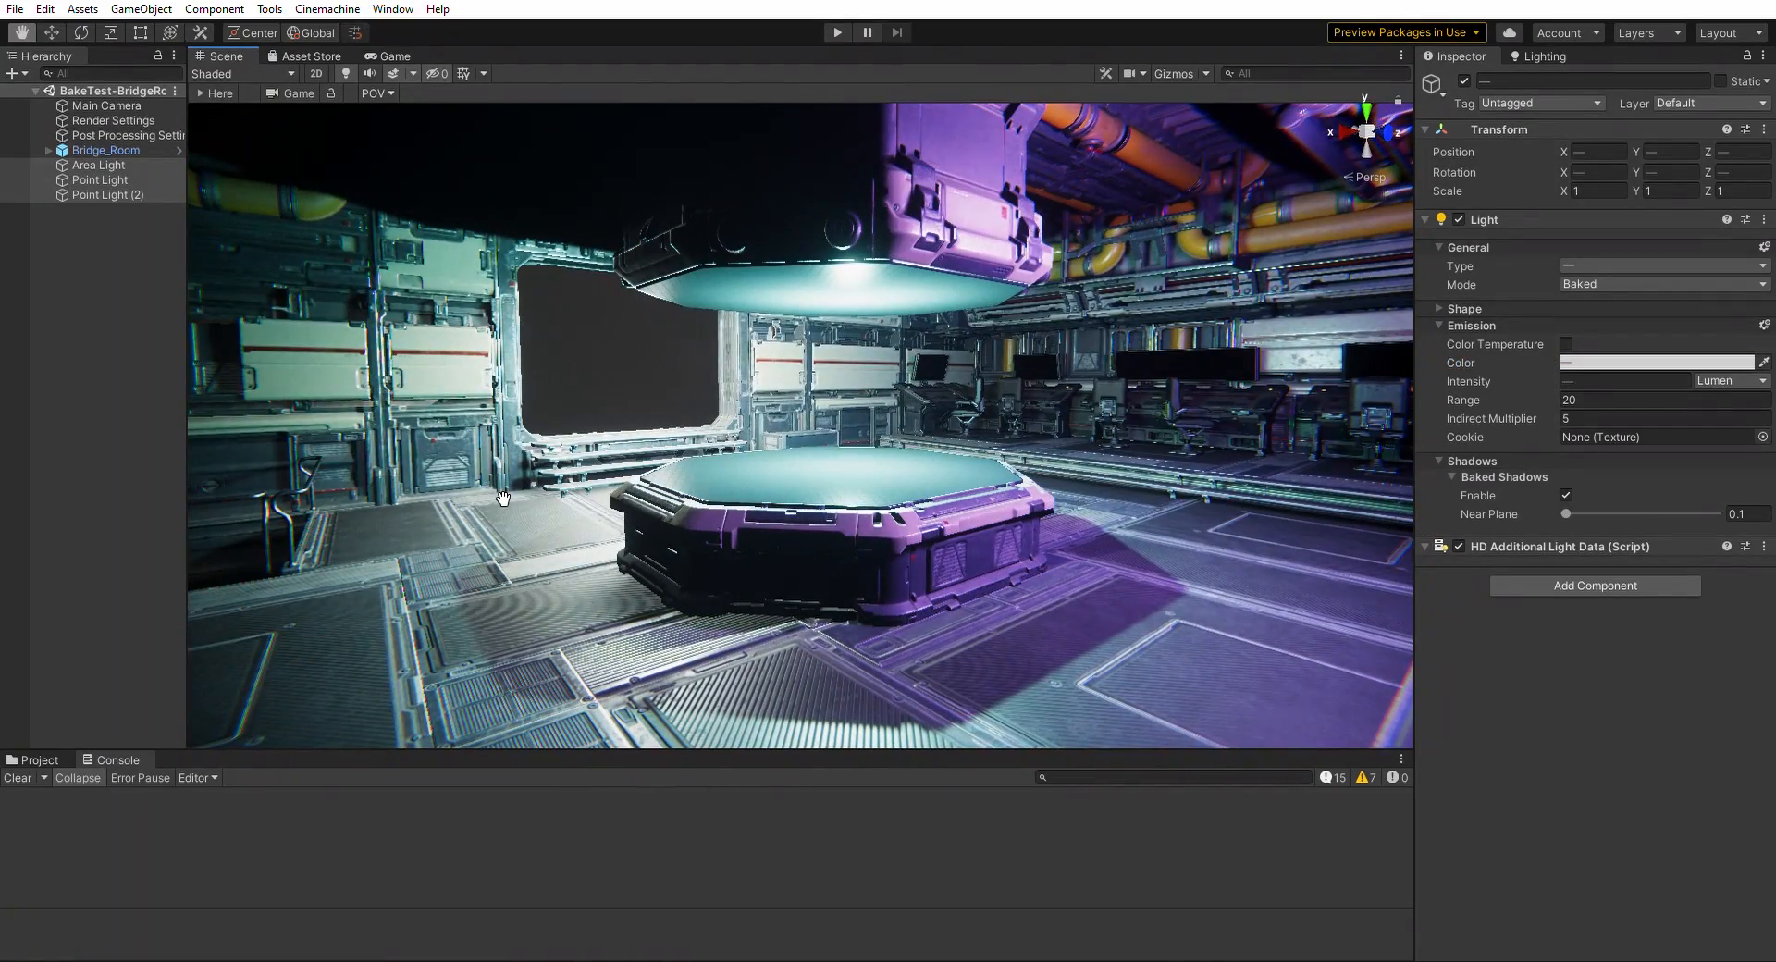
pyautogui.moveTo(503, 497); pyautogui.dragTo(853, 510)
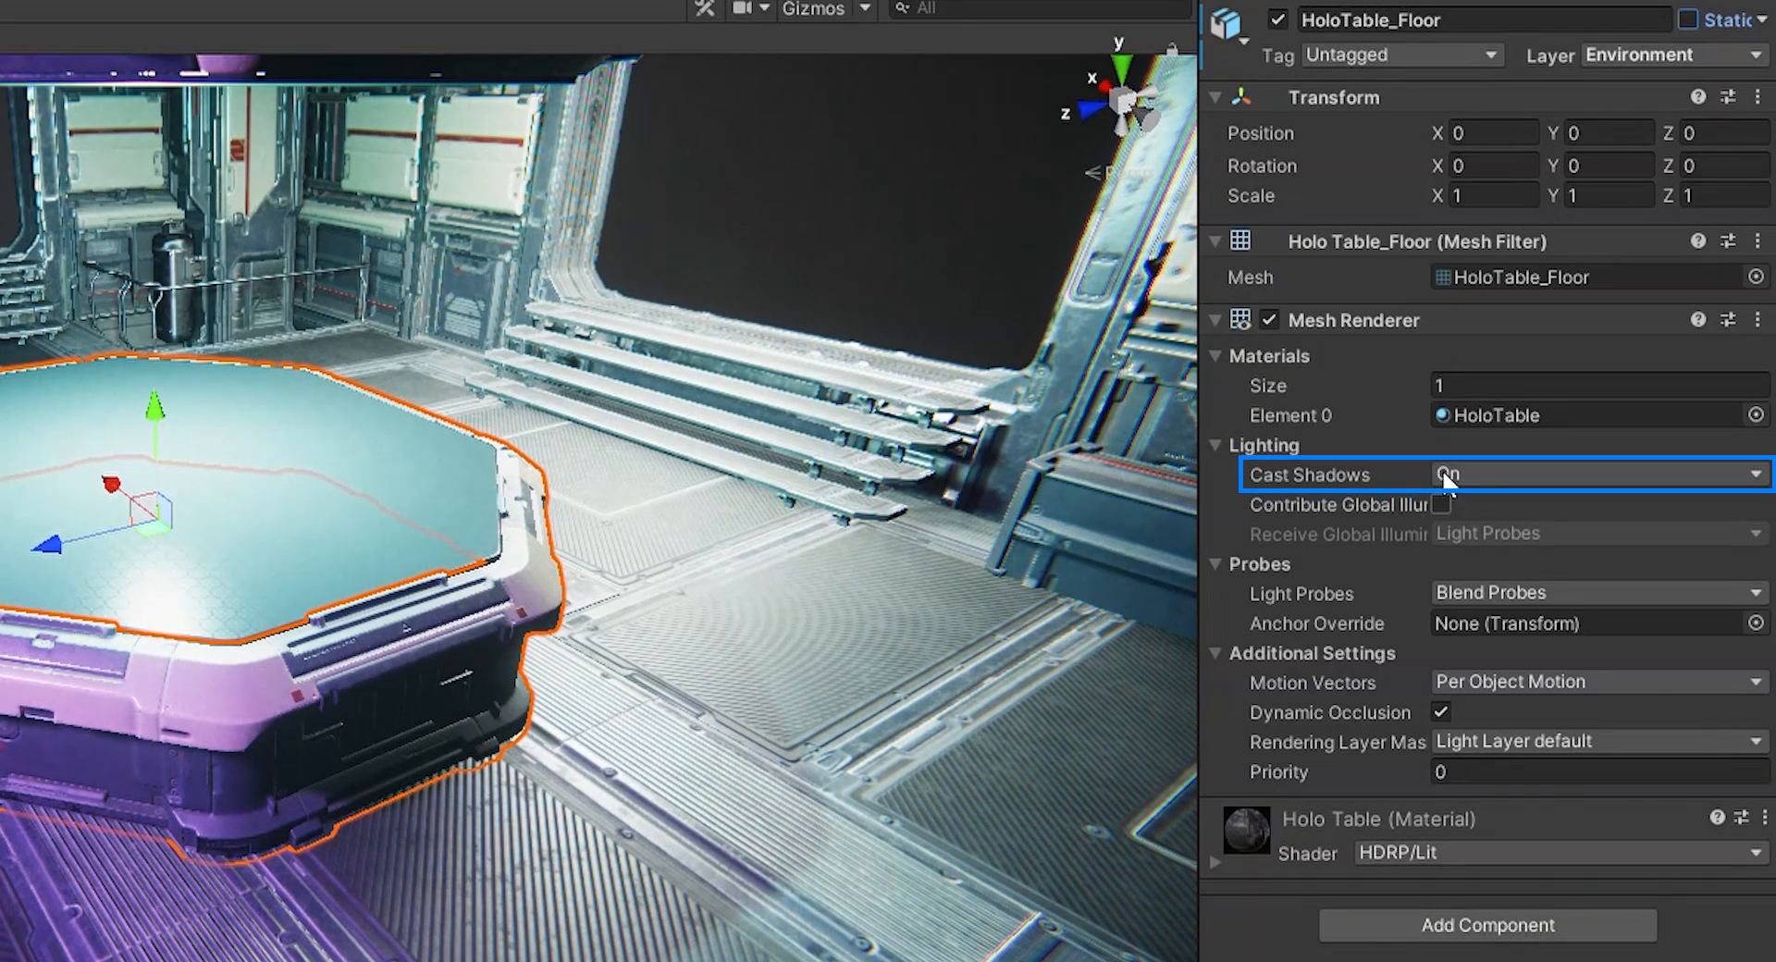
pyautogui.click(1442, 505)
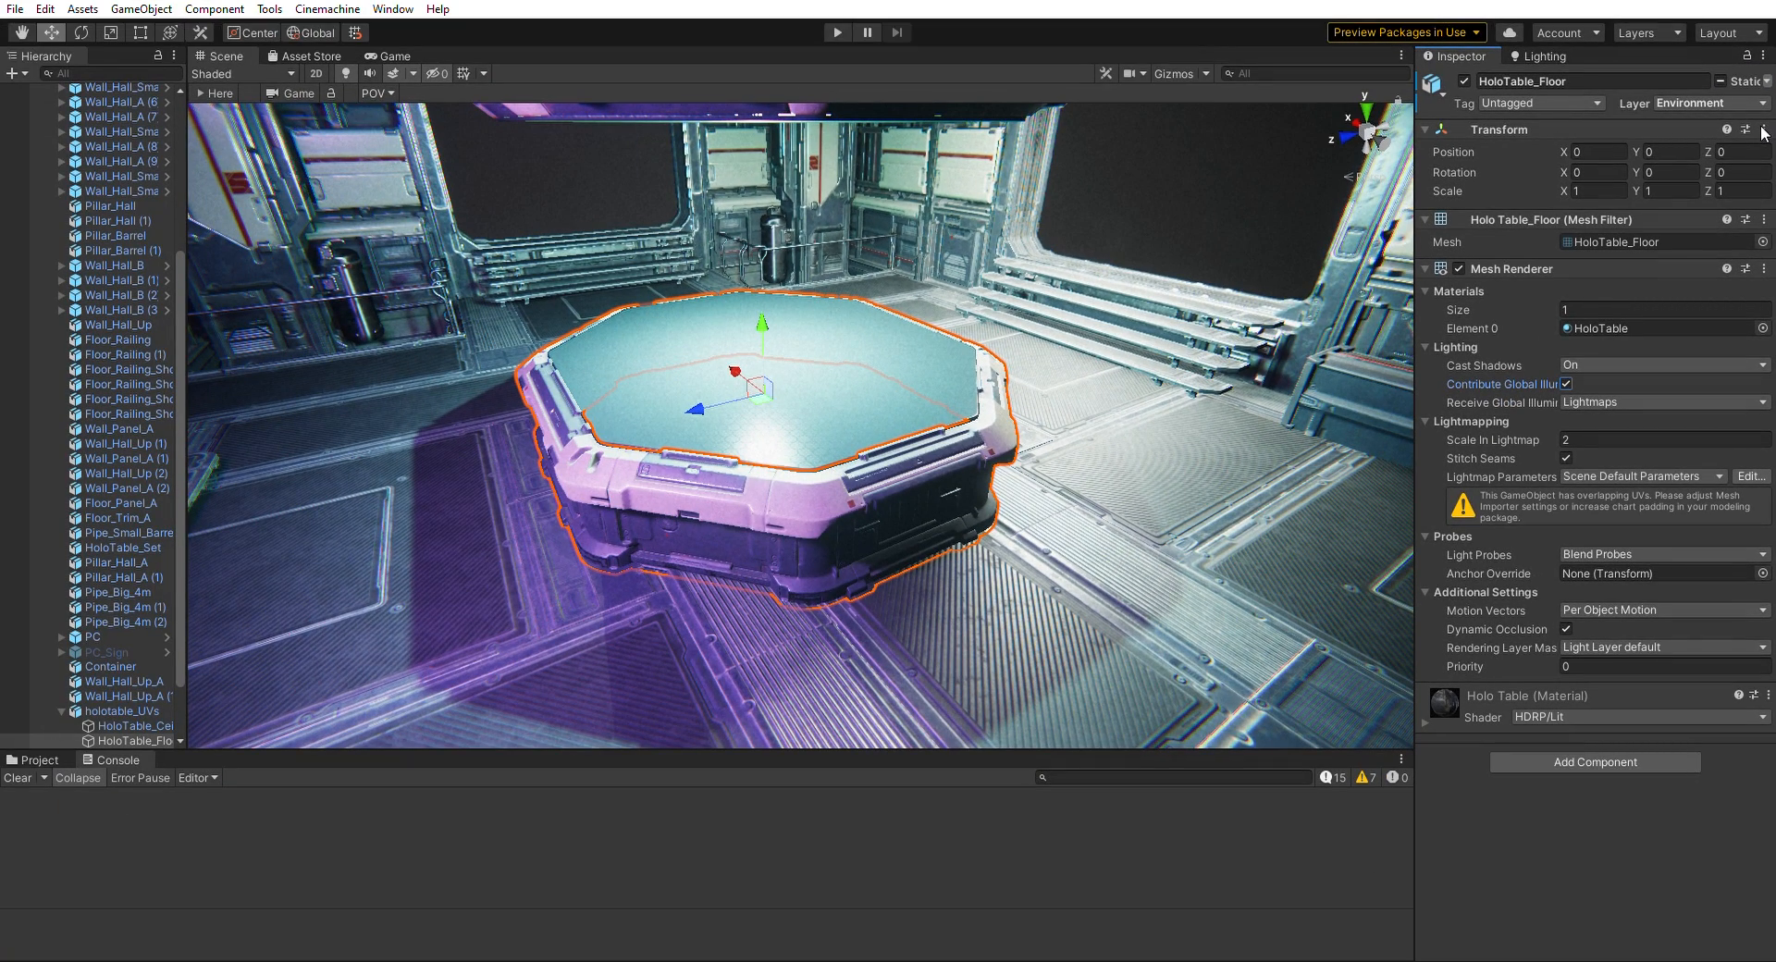
pyautogui.click(634, 16)
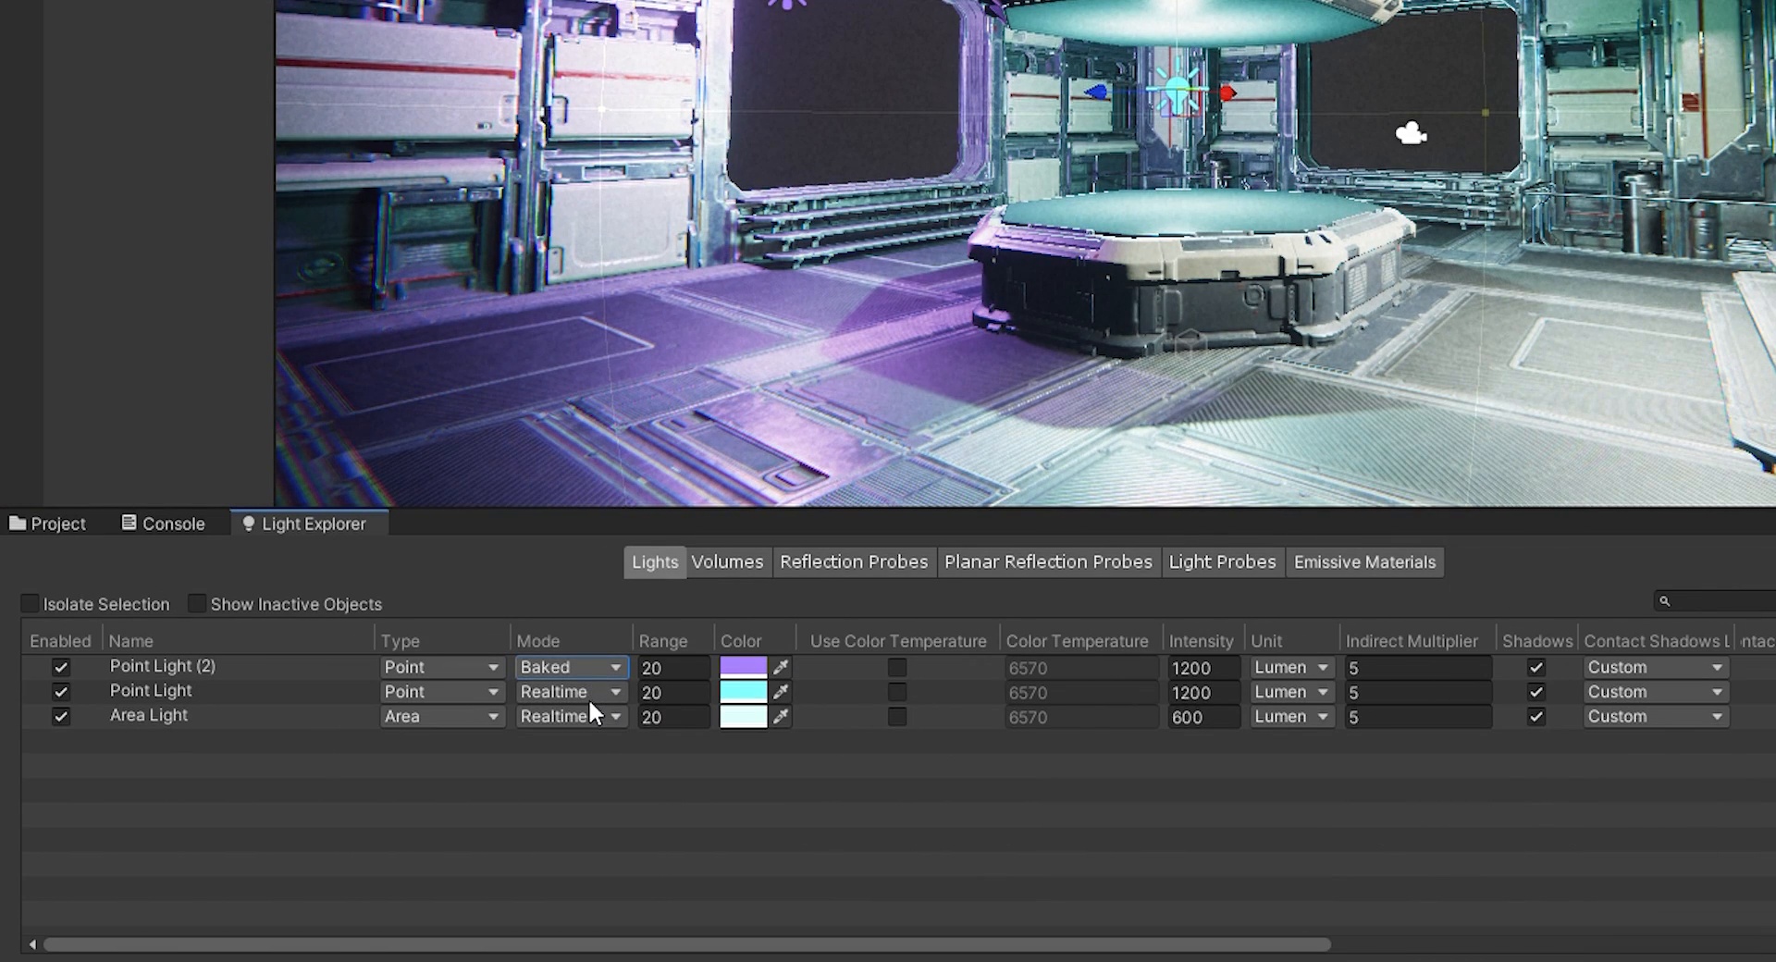
# - Switch Point Light and Area Light from Realtime to Baked mode in the Light Explorer
pyautogui.click(568, 692)
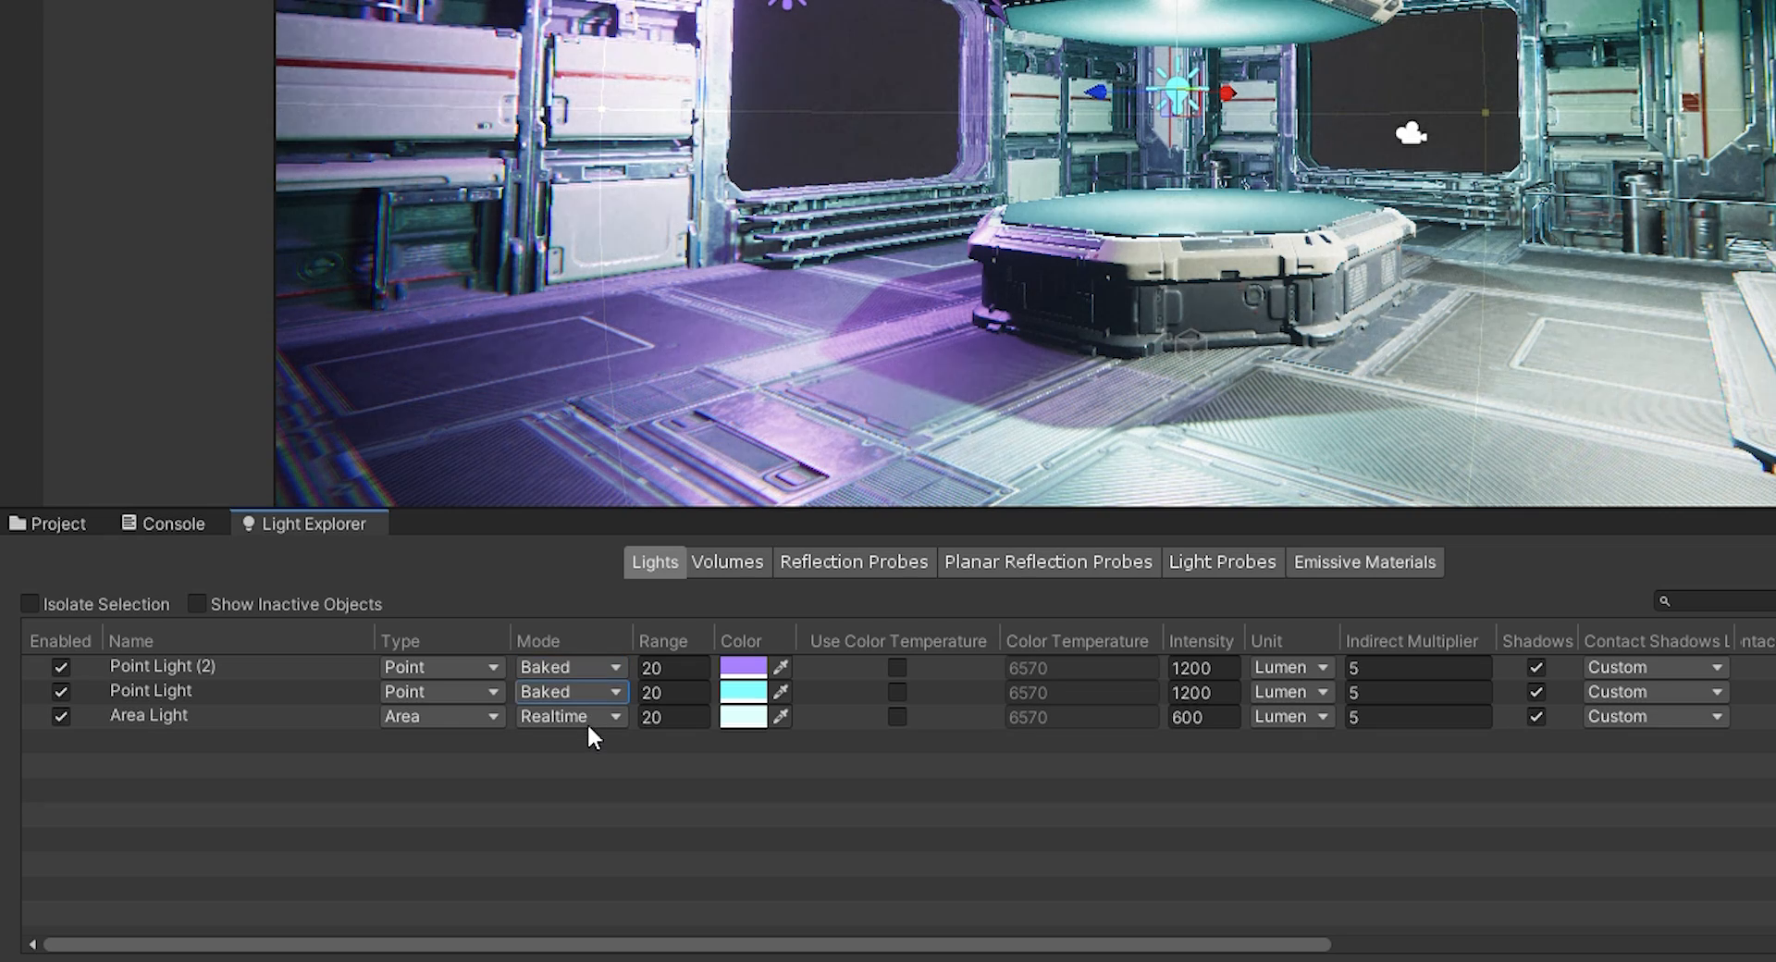
pyautogui.click(570, 716)
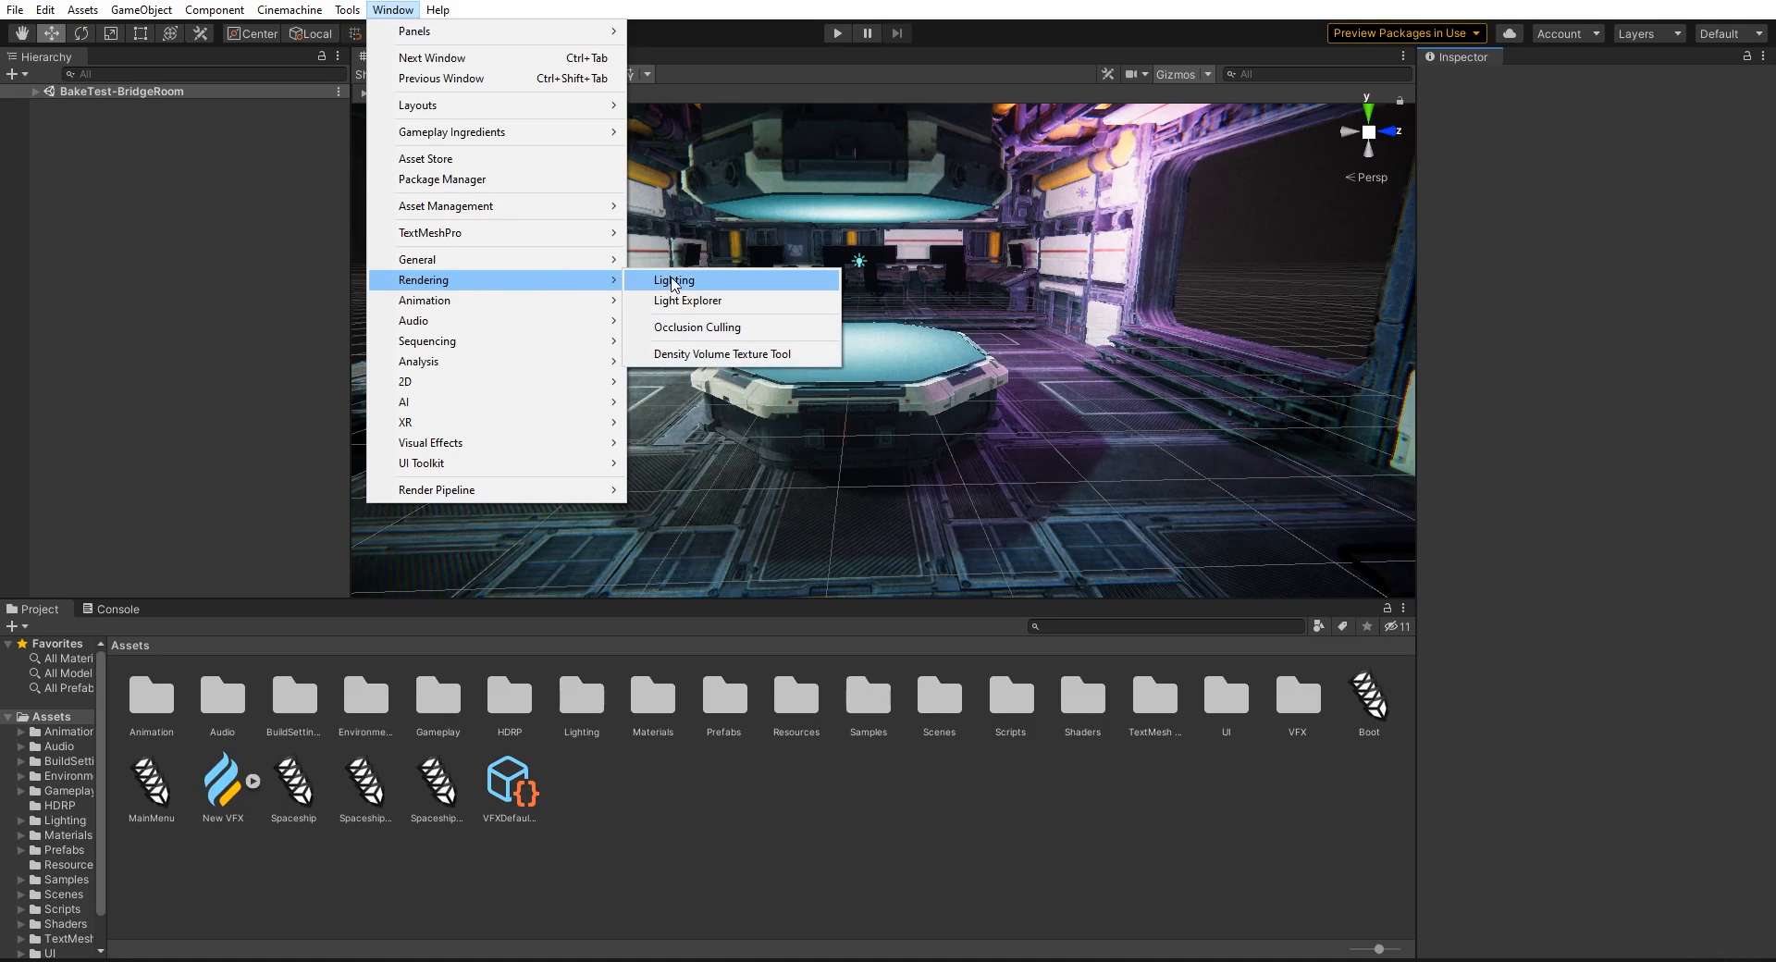
# - Enable Baked Global Illumination in the Lighting settings and return focus to the Scene view
pyautogui.click(674, 279)
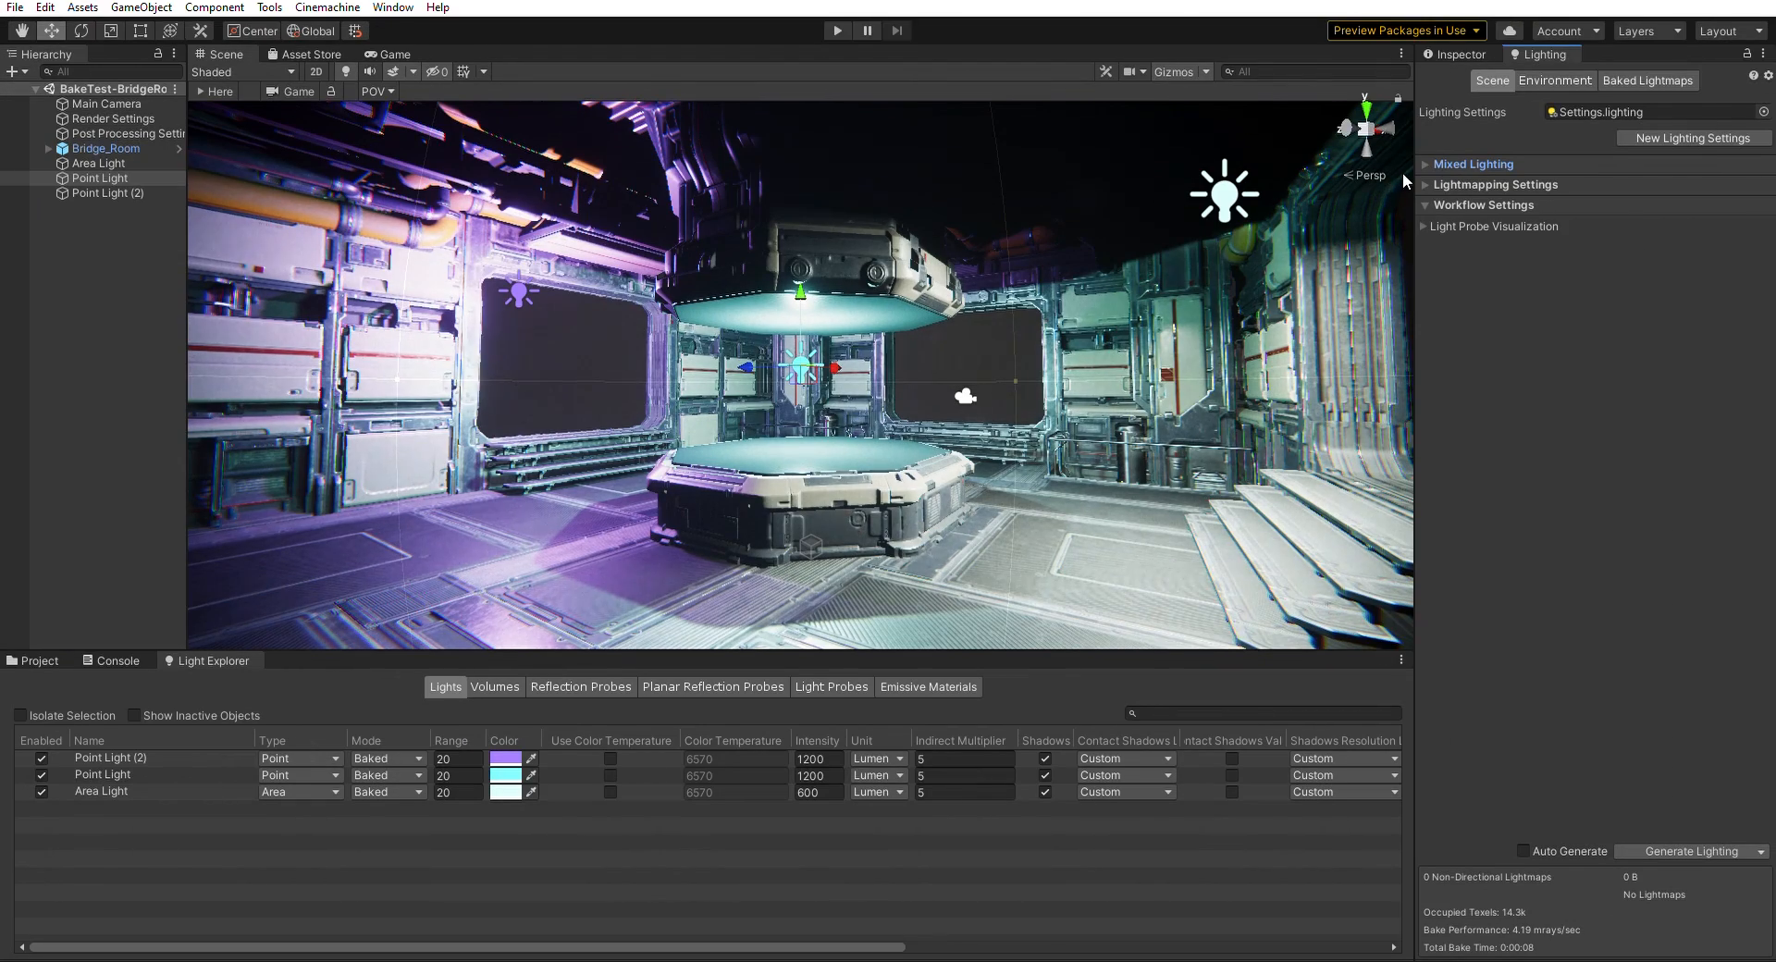
pyautogui.click(1496, 185)
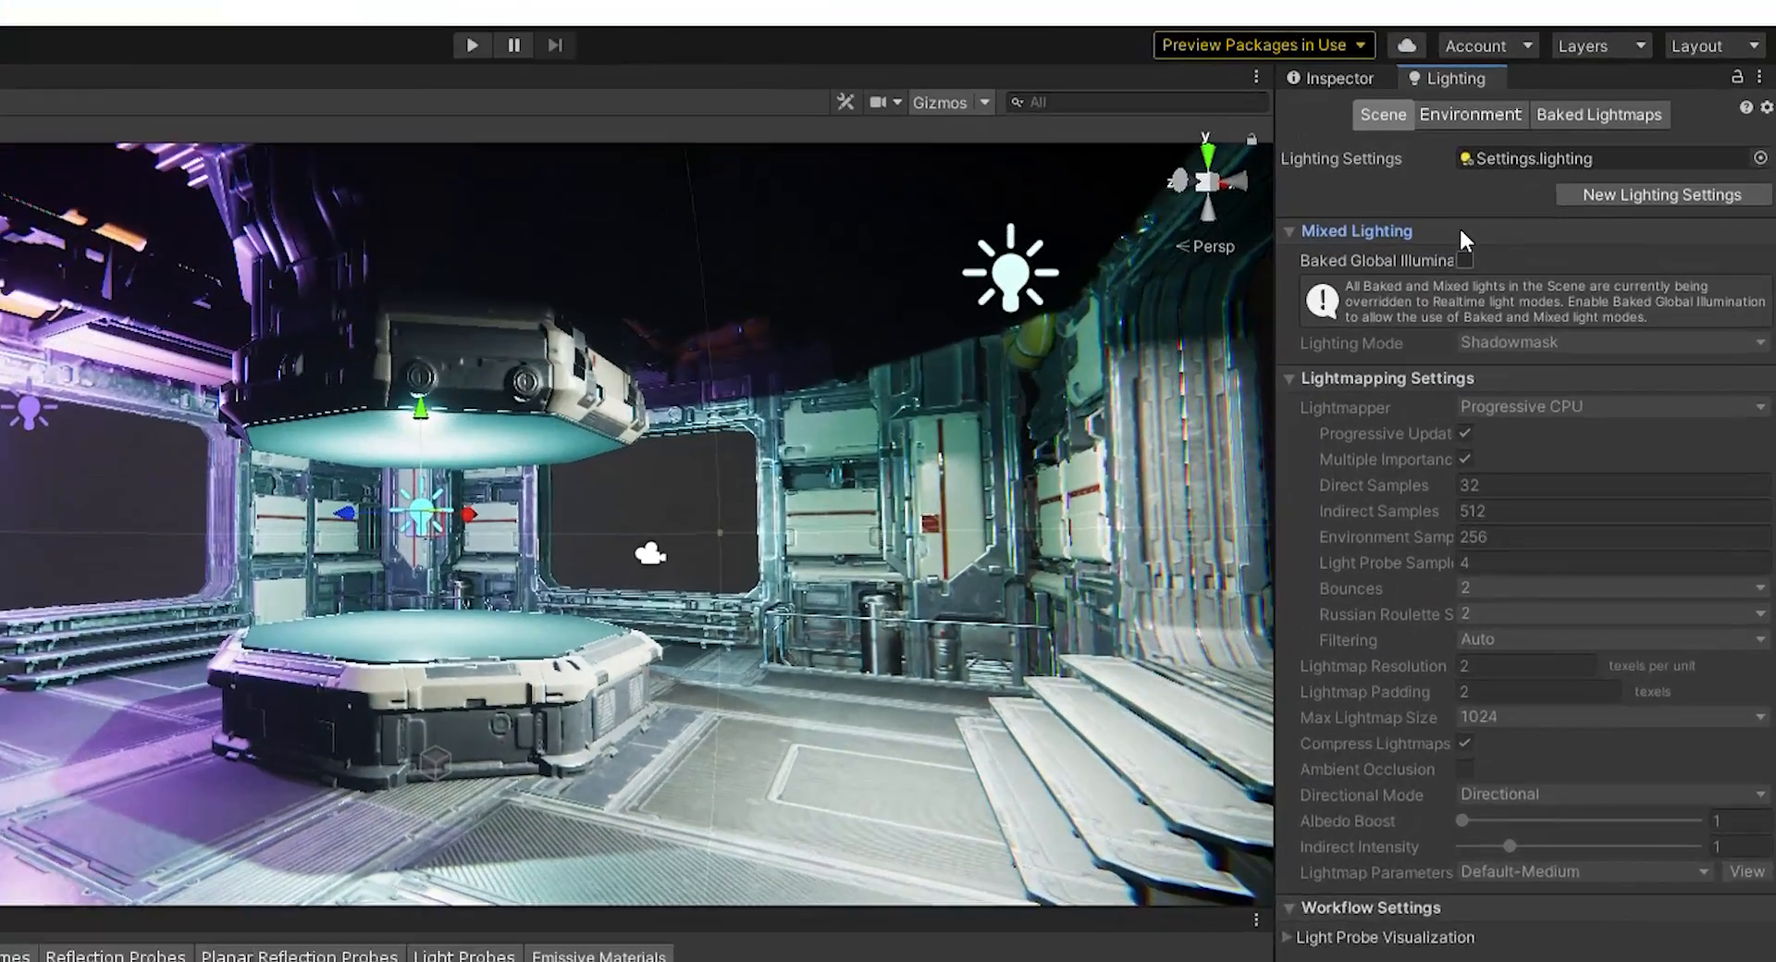
pyautogui.click(1442, 282)
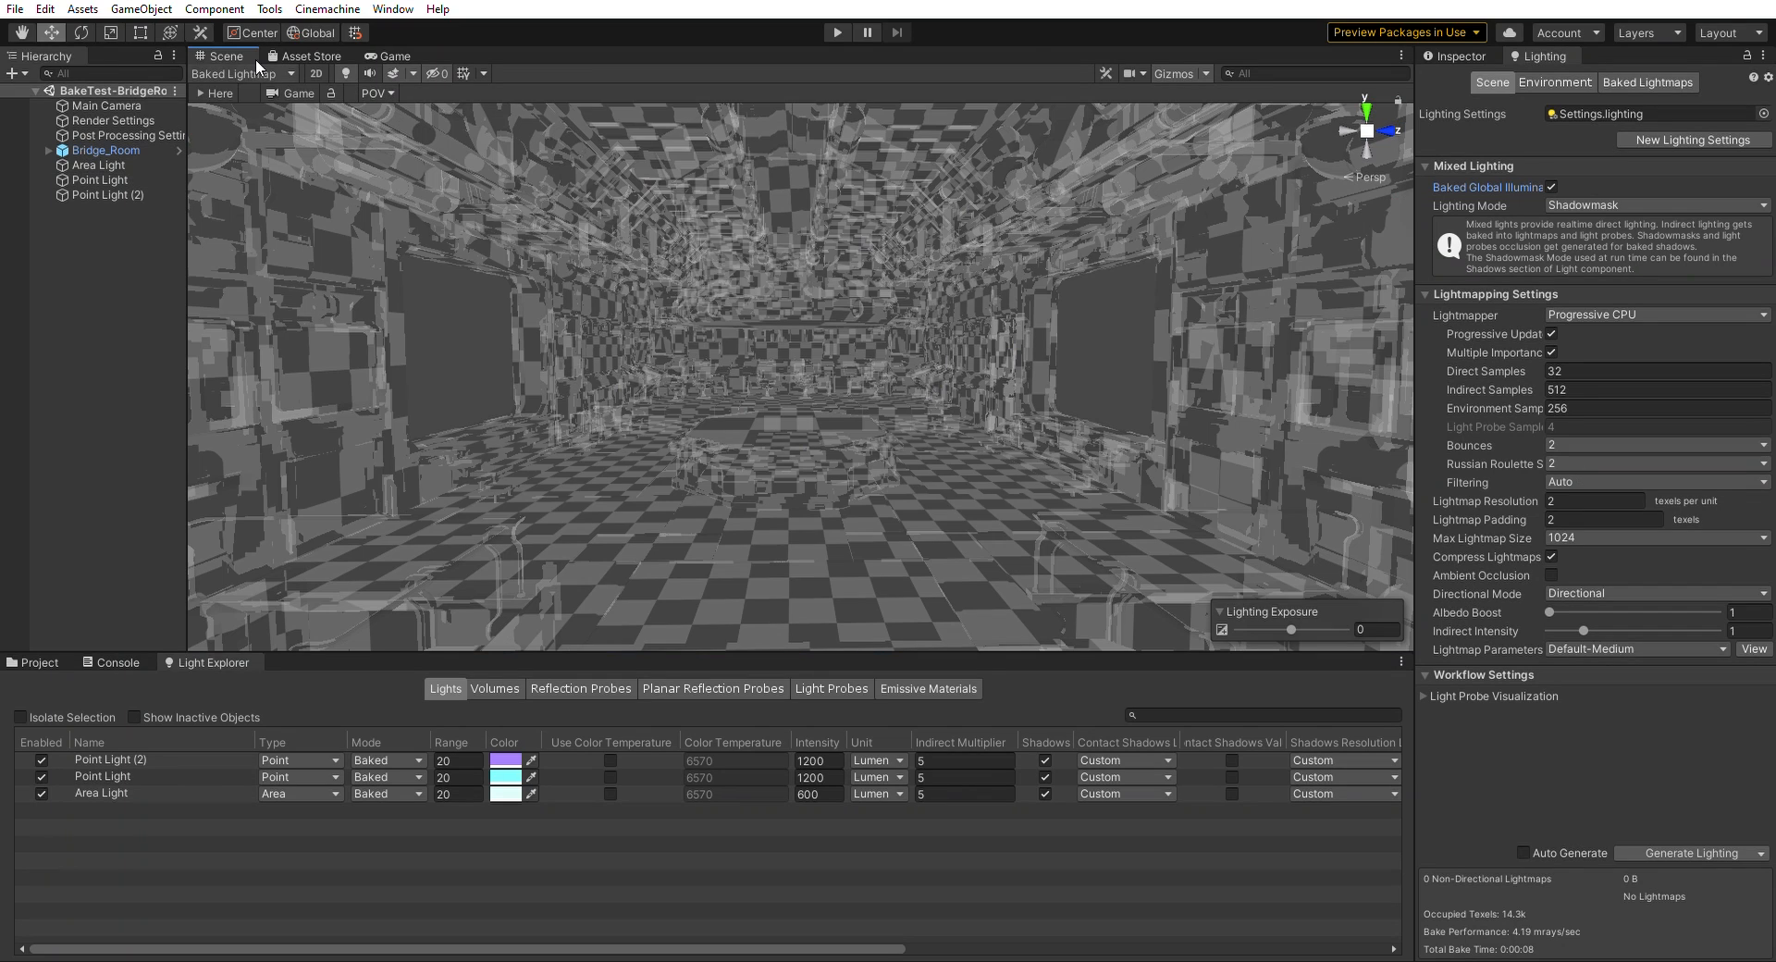
pyautogui.click(238, 74)
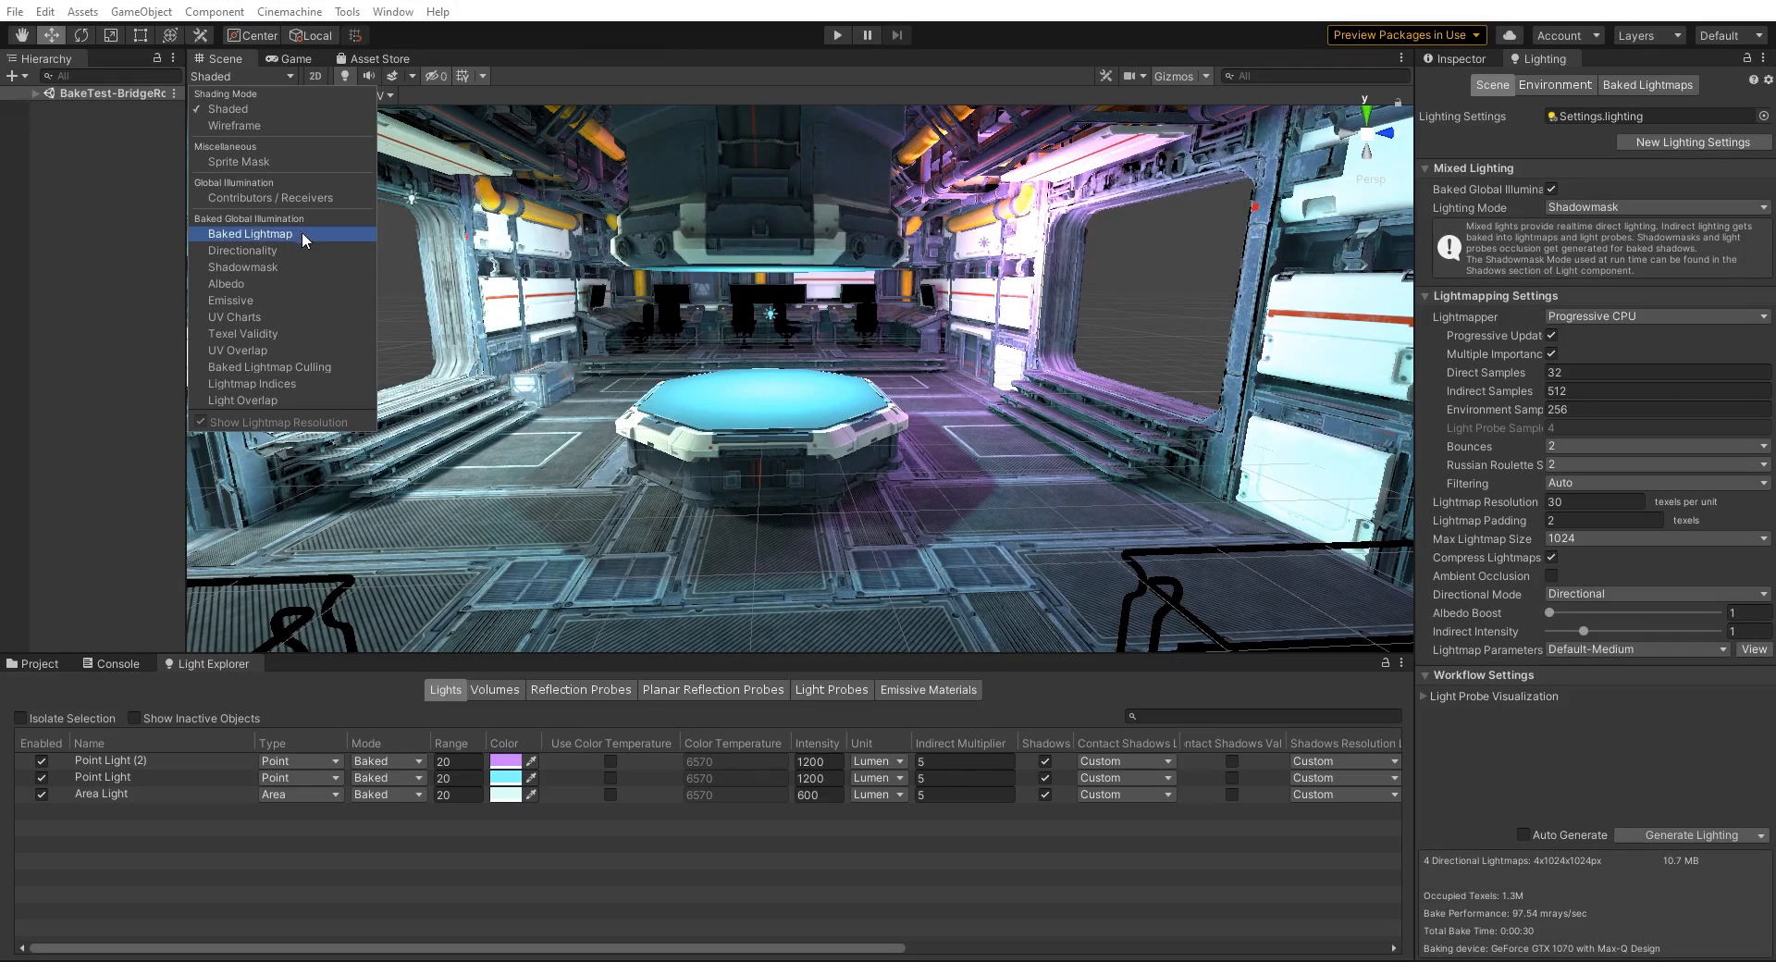
# - Show the Baked Lightmap draw mode with the Show Lightmap Resolution overlay in the Scene view
pyautogui.click(250, 234)
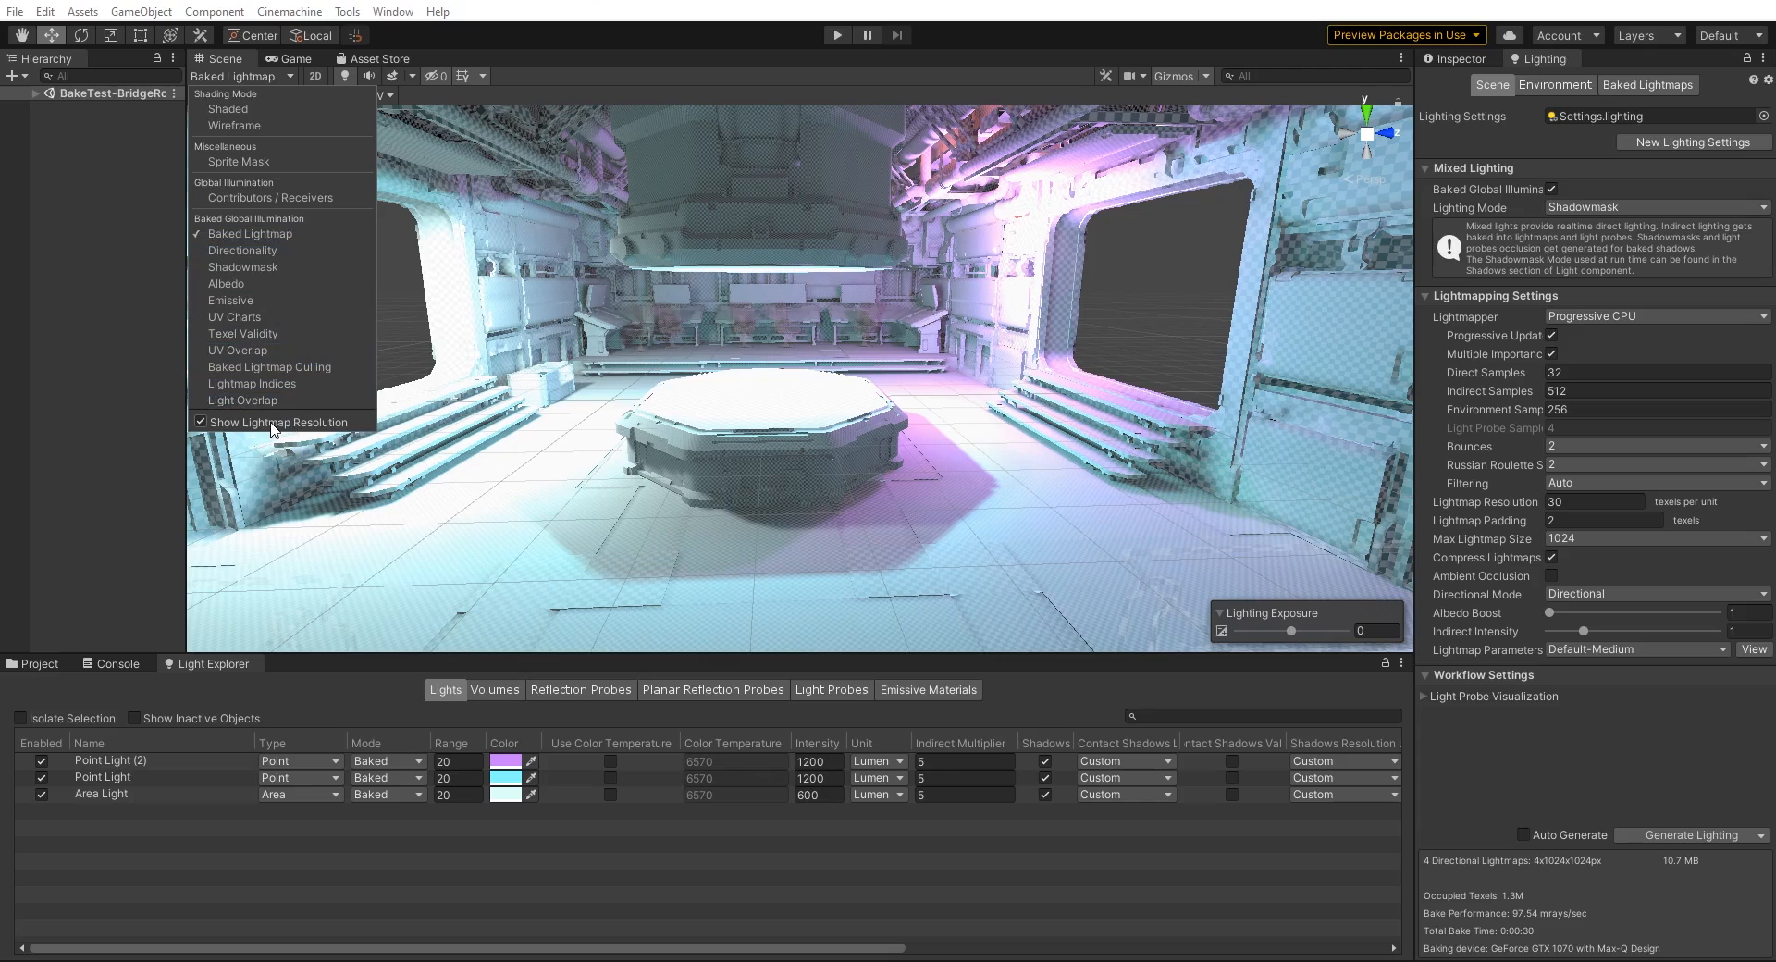
pyautogui.click(200, 422)
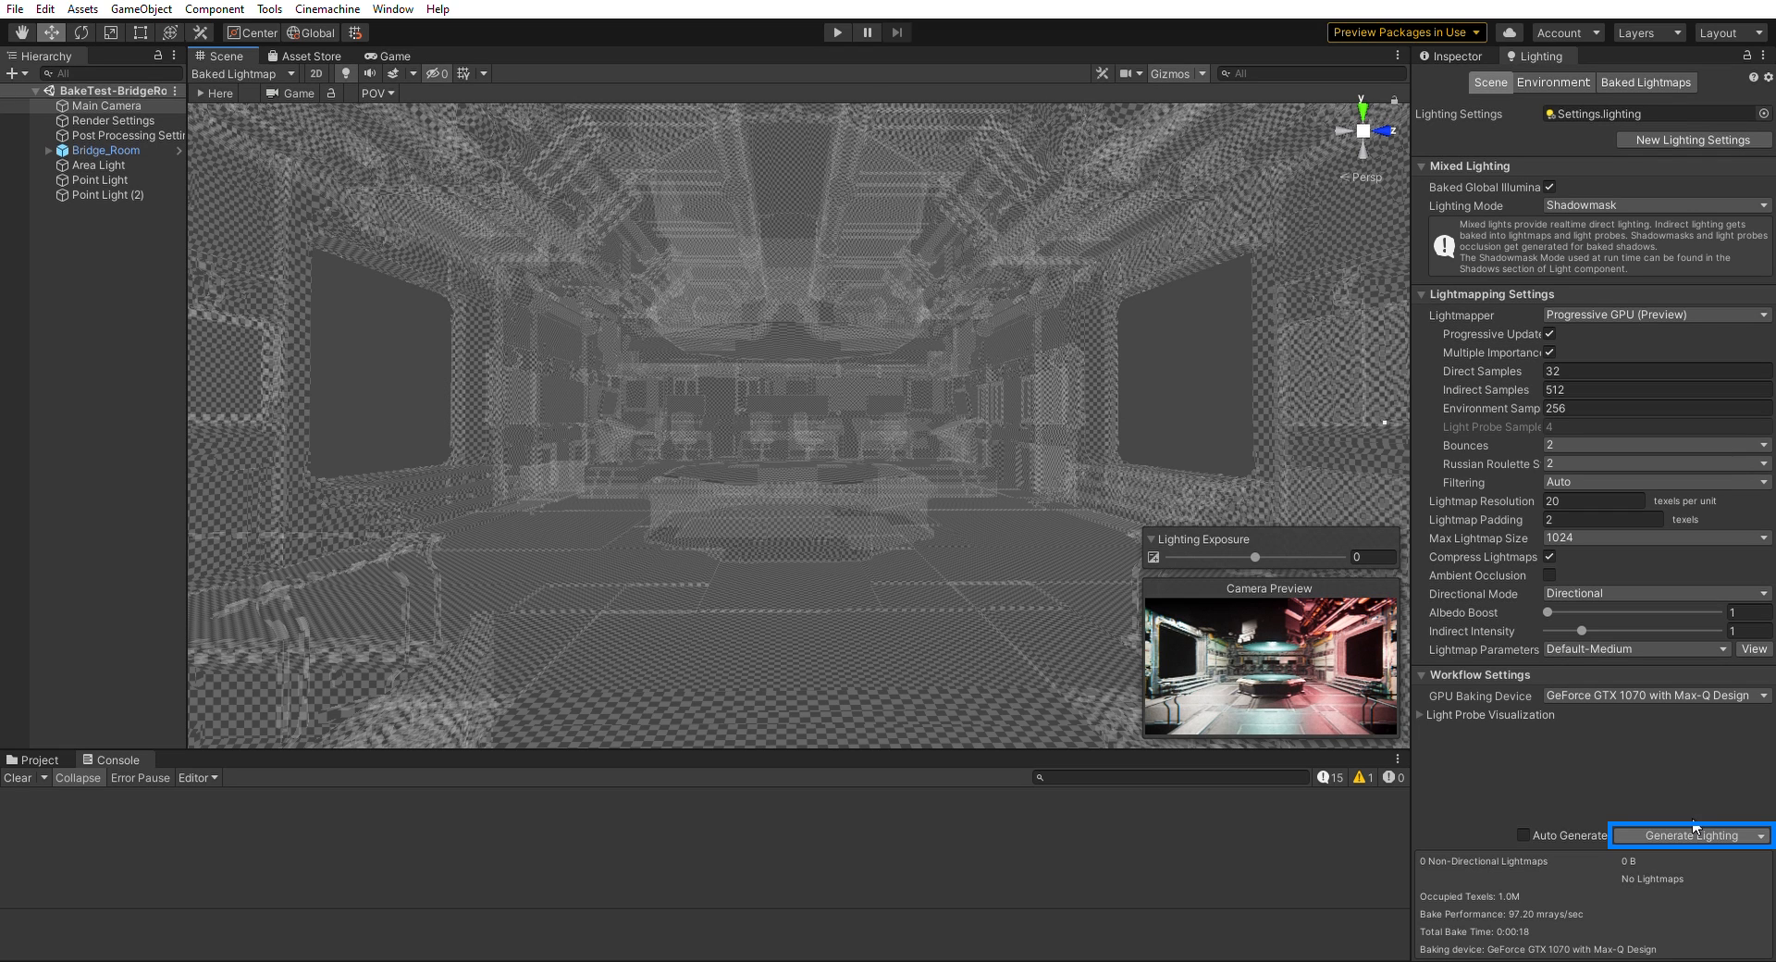
# - Generate the lighting with the Progressive GPU lightmapper at lightmap resolution 40
pyautogui.click(1689, 835)
pyautogui.write('40')
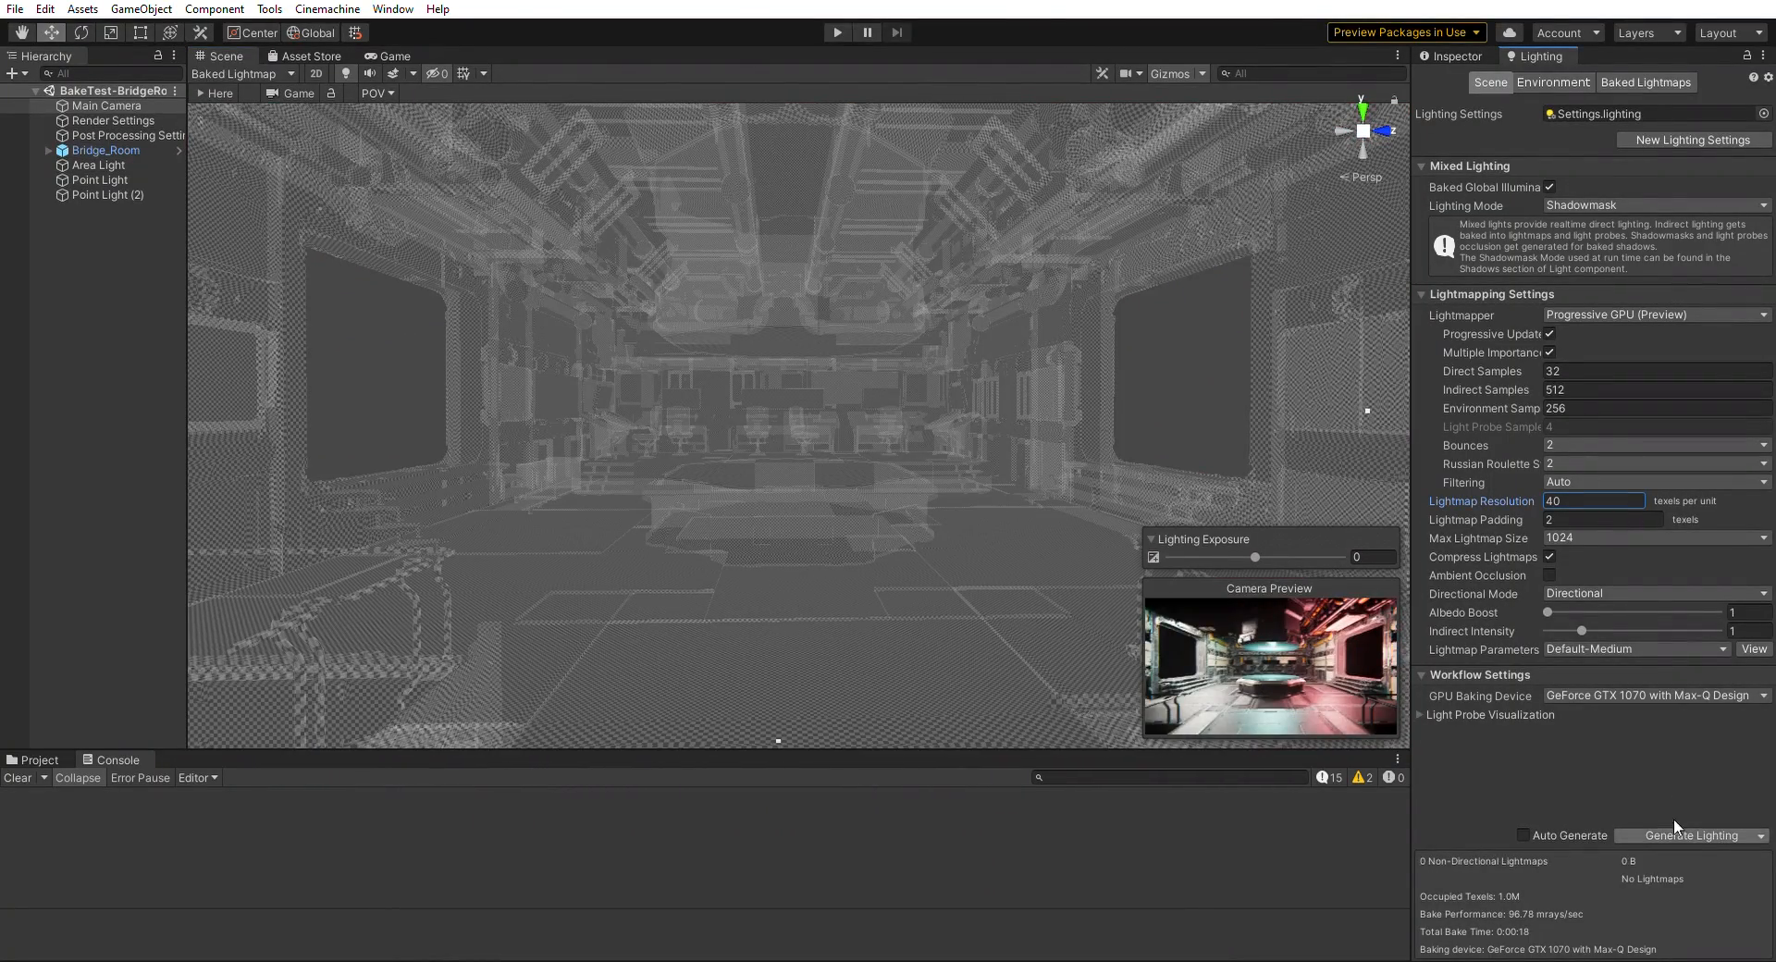
pyautogui.click(1689, 835)
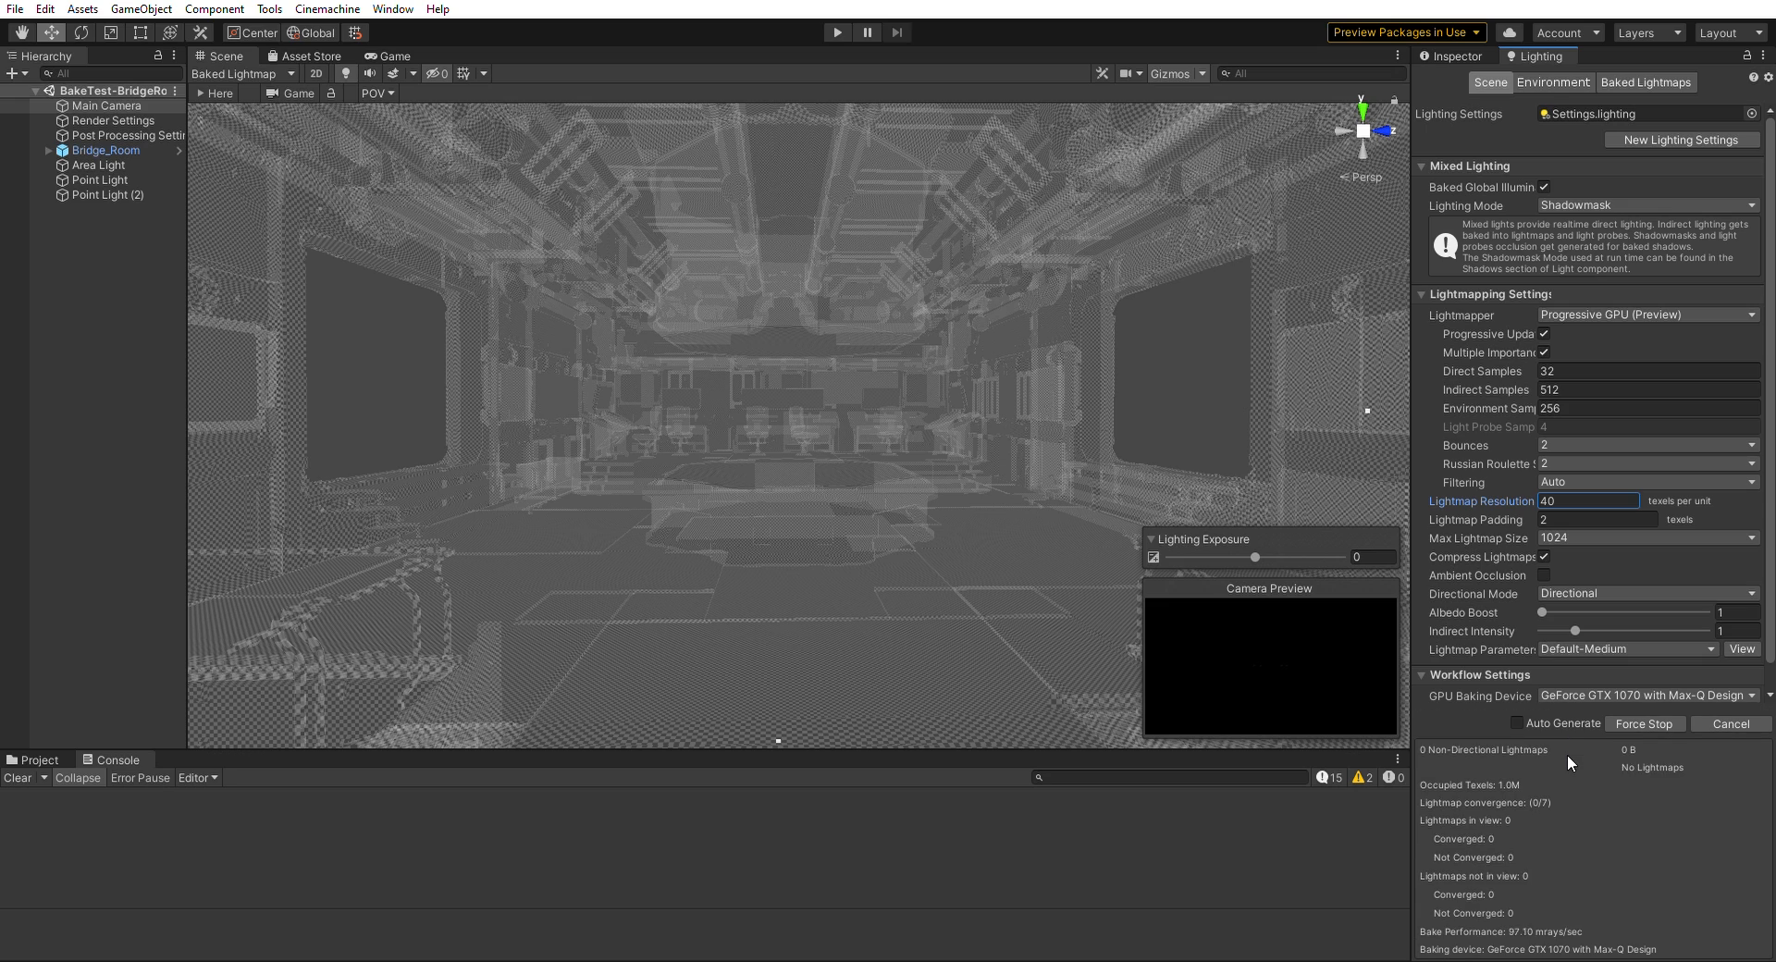
pyautogui.click(109, 195)
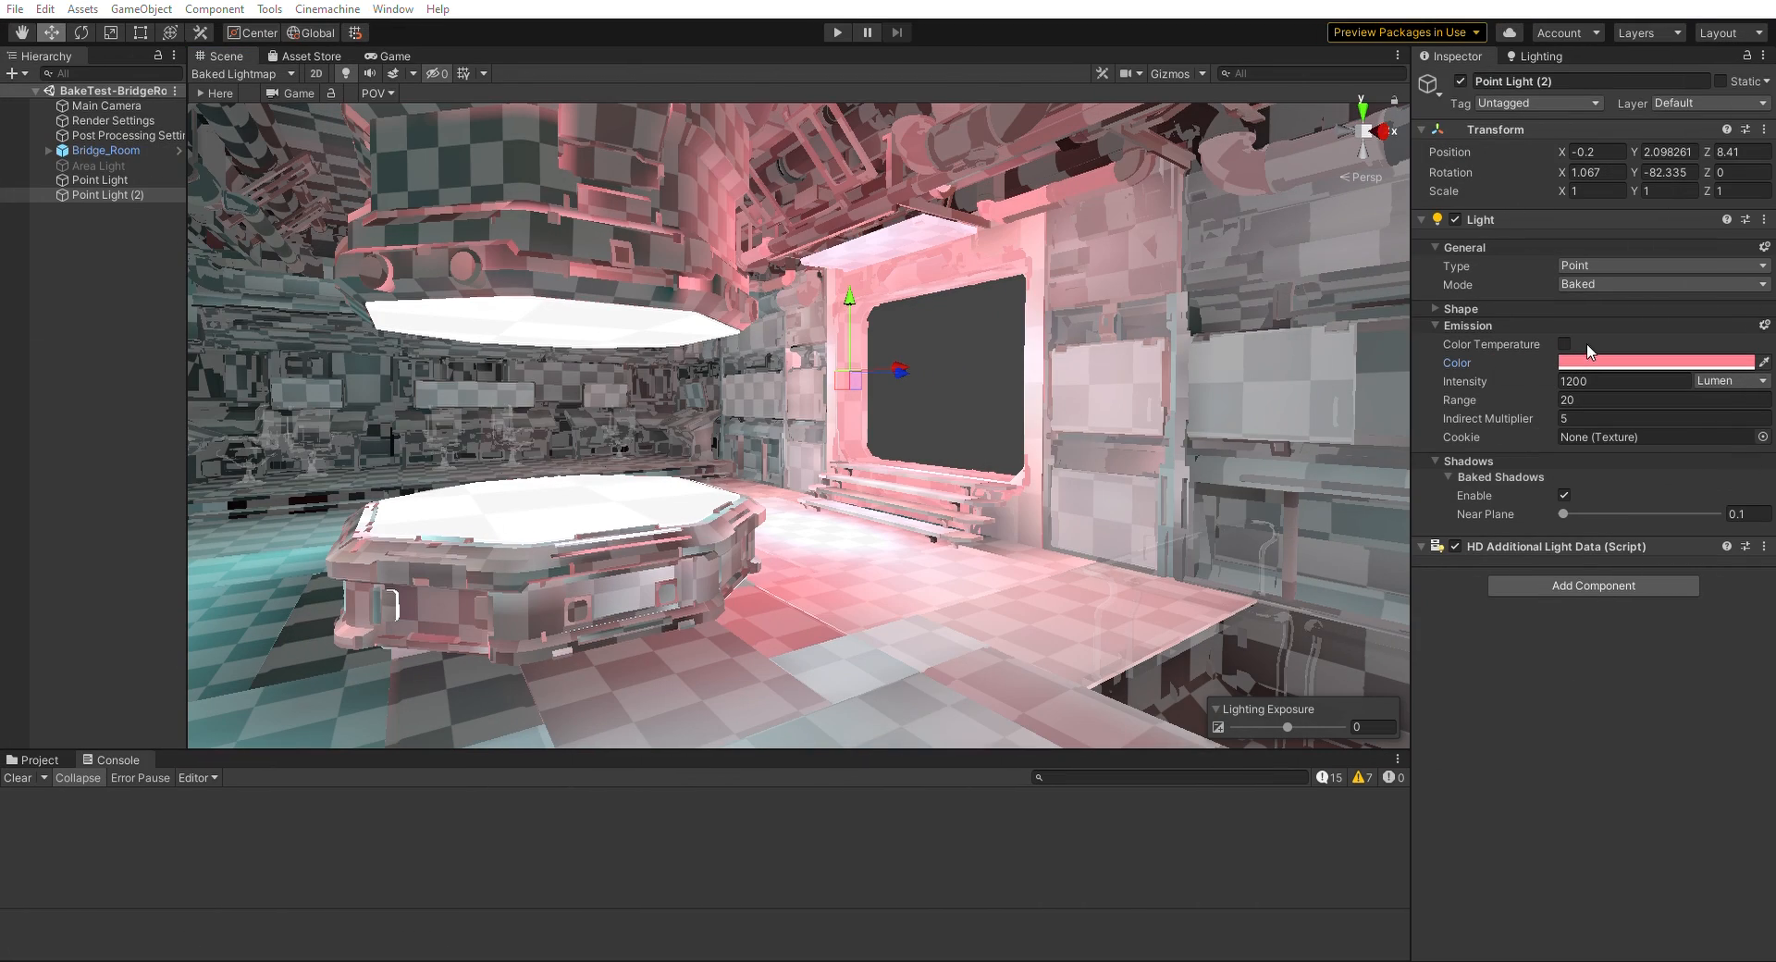
# - Recolour Point Light (2) to purple and reposition it at X -4.64, Y 3.22
pyautogui.click(1660, 362)
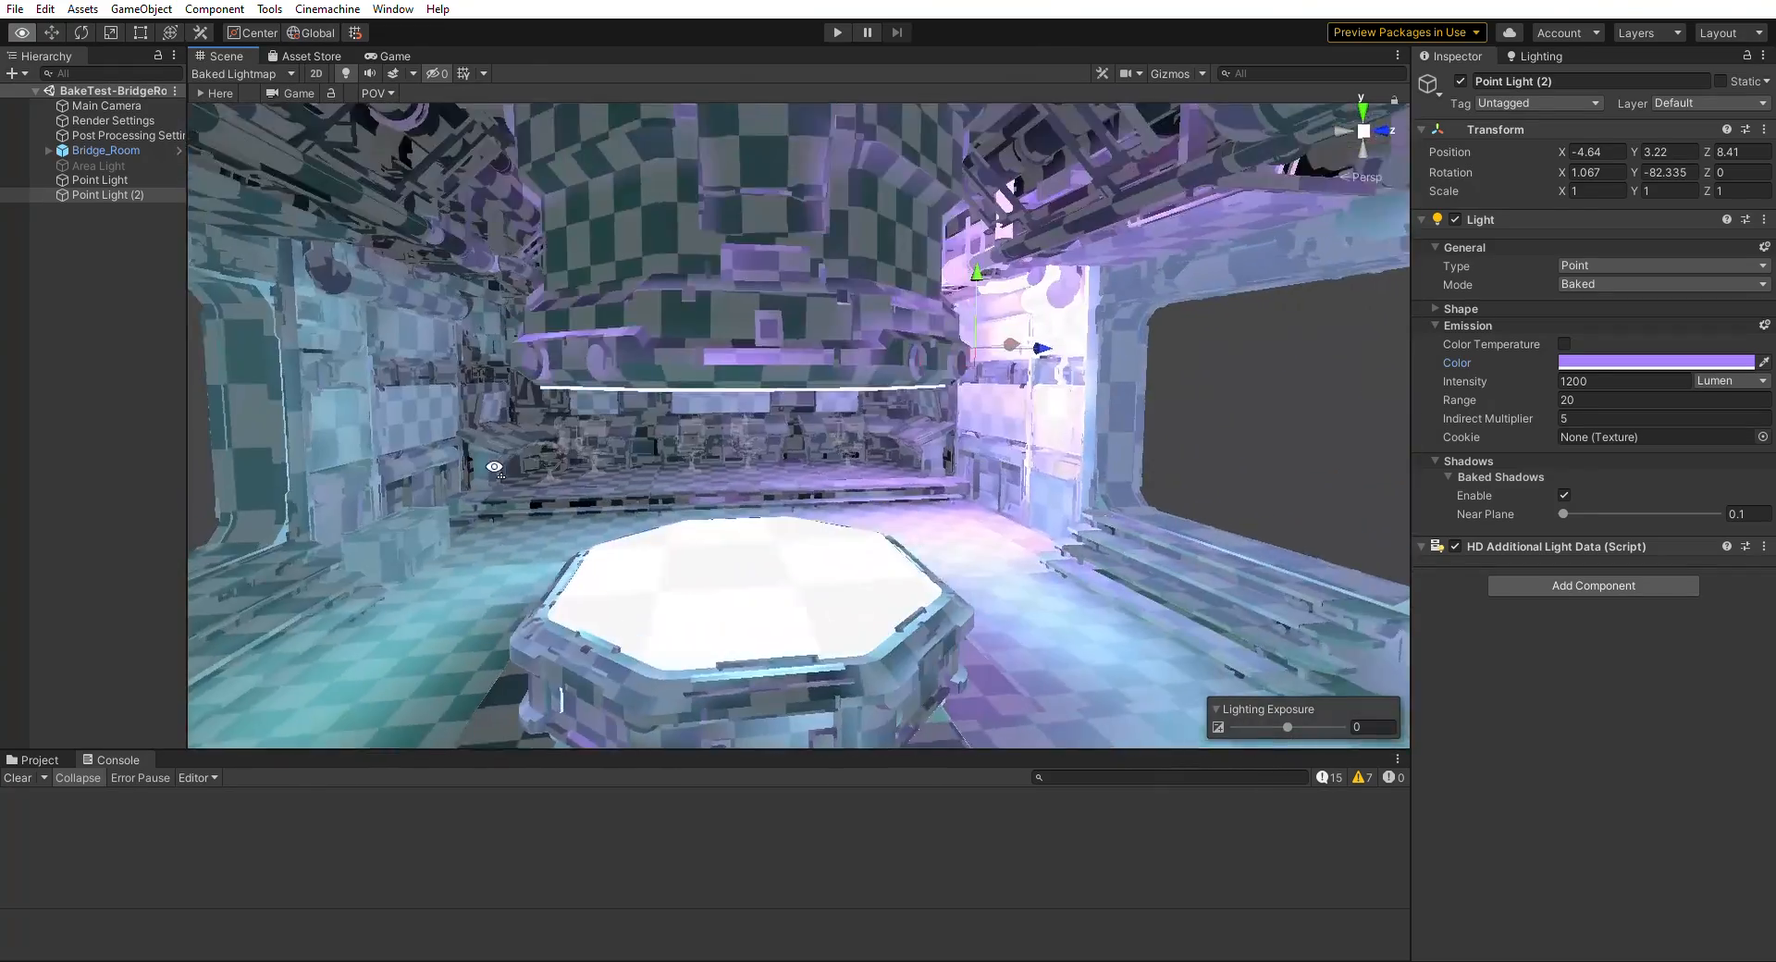
pyautogui.click(1541, 57)
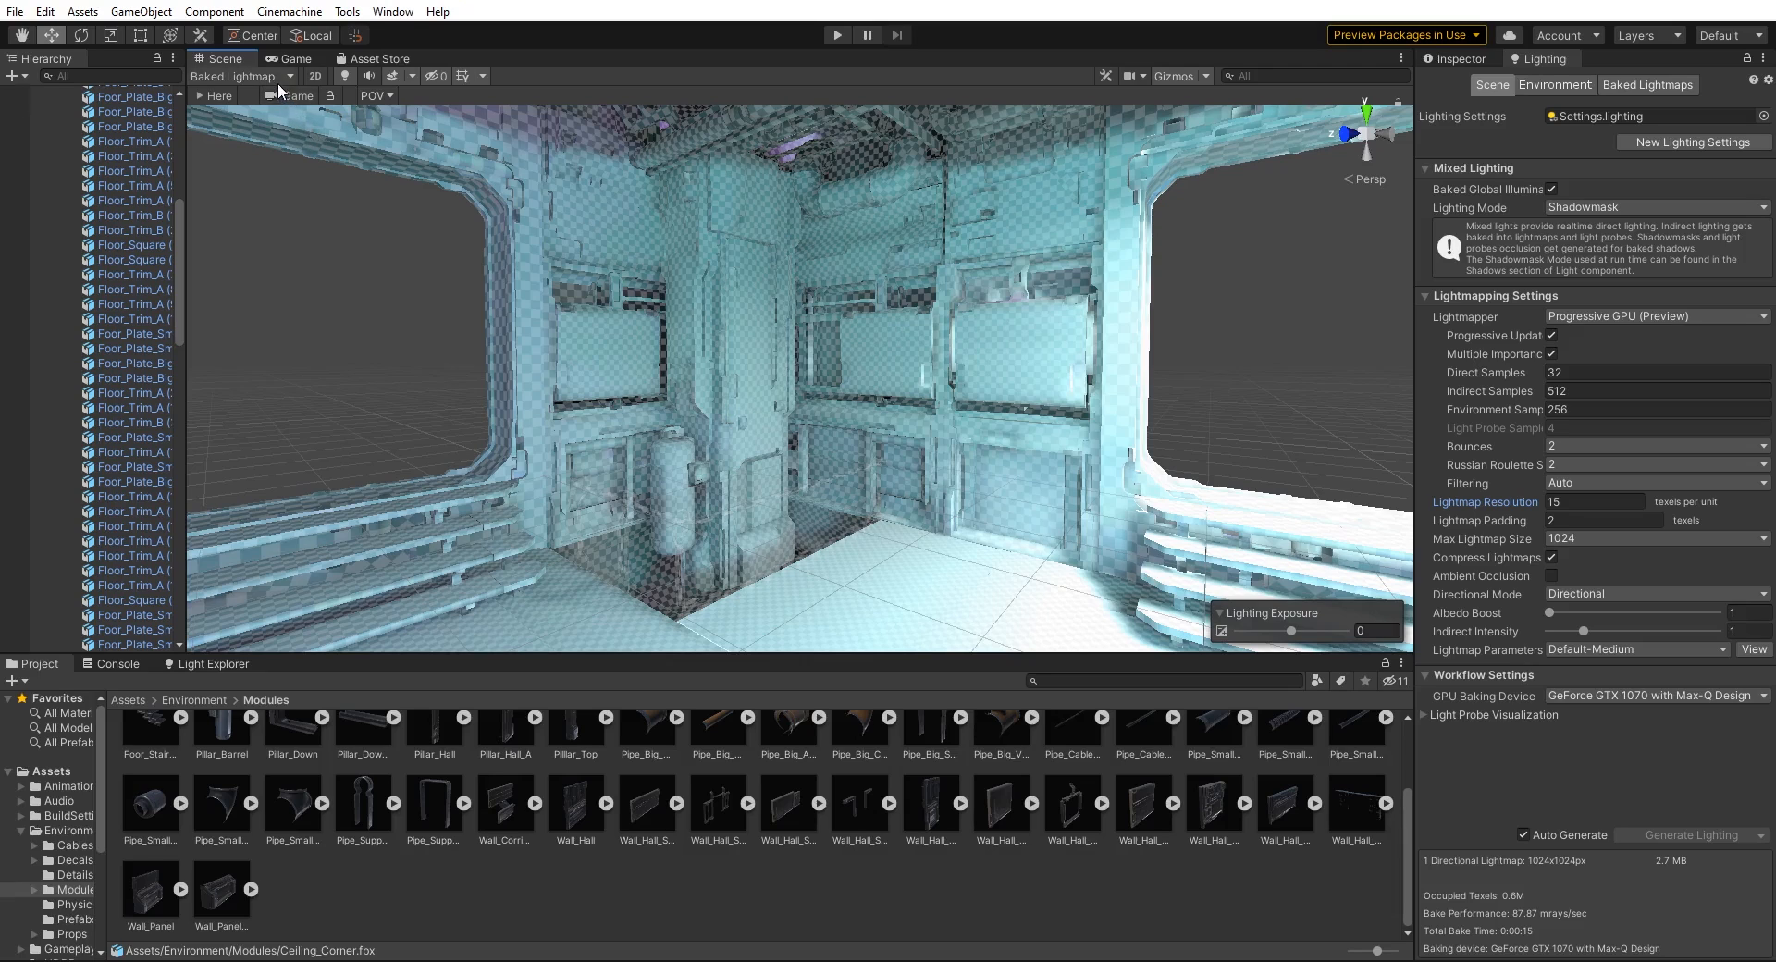
# - Switch the Scene view draw mode to UV Overlap to flag overlapping lightmap UVs in red
pyautogui.click(241, 76)
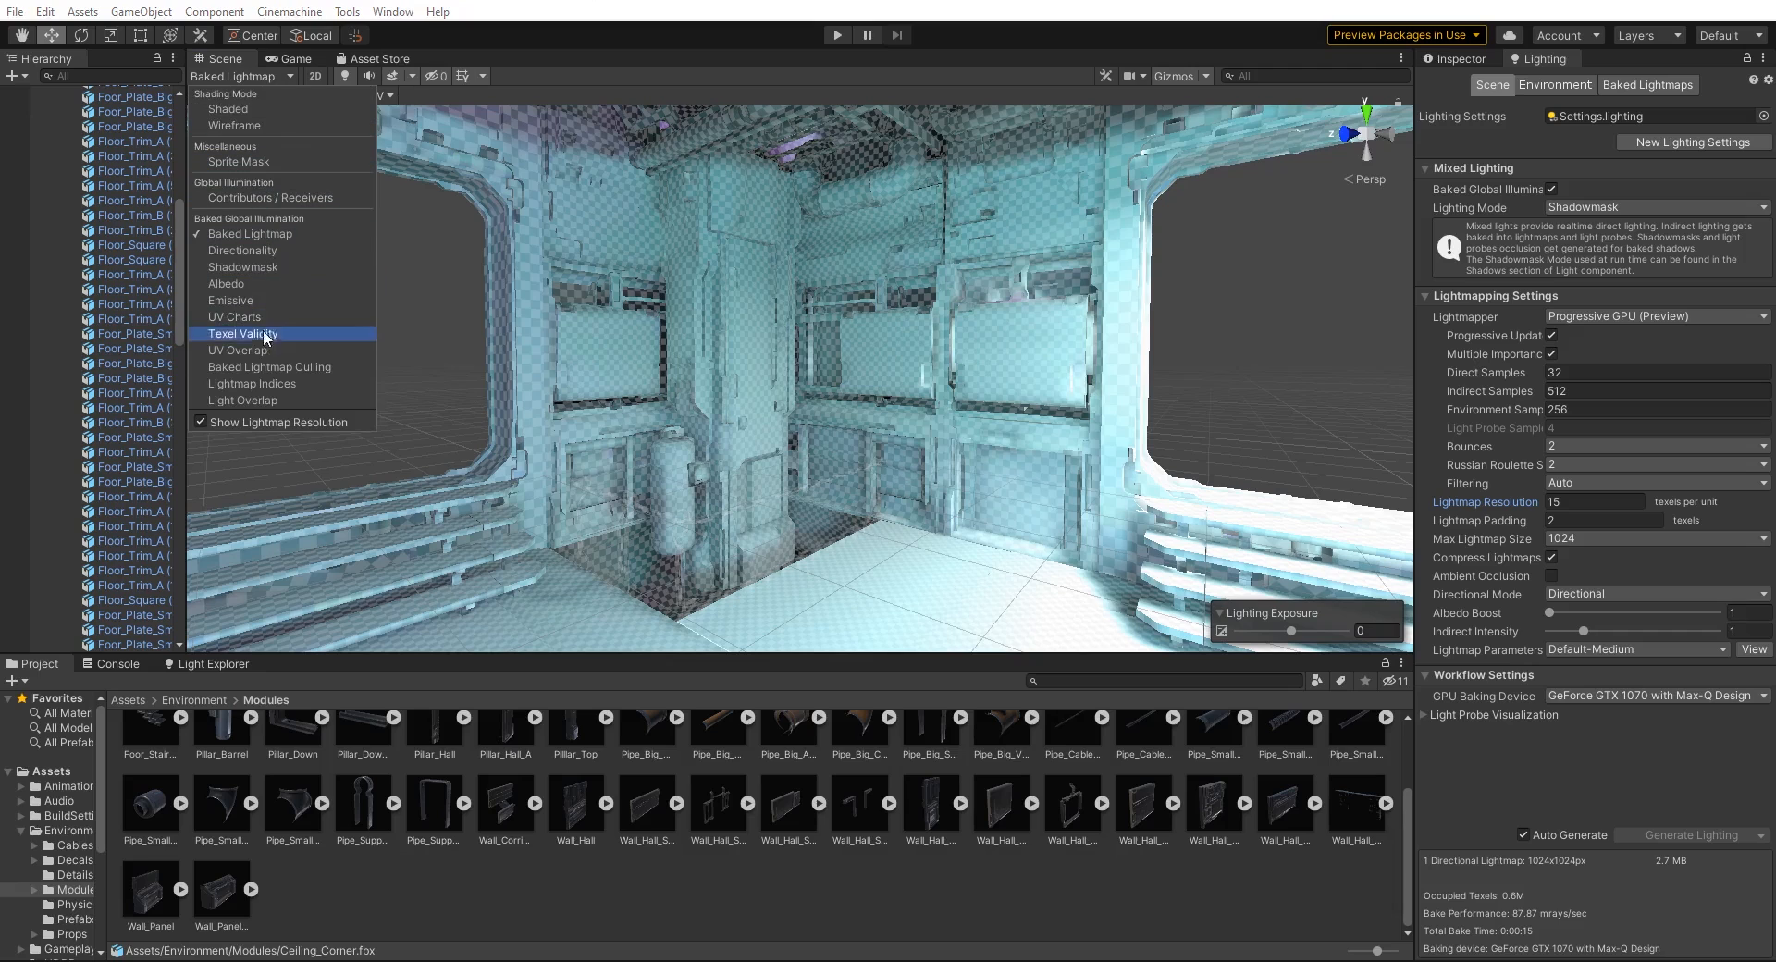
pyautogui.moveTo(272, 350)
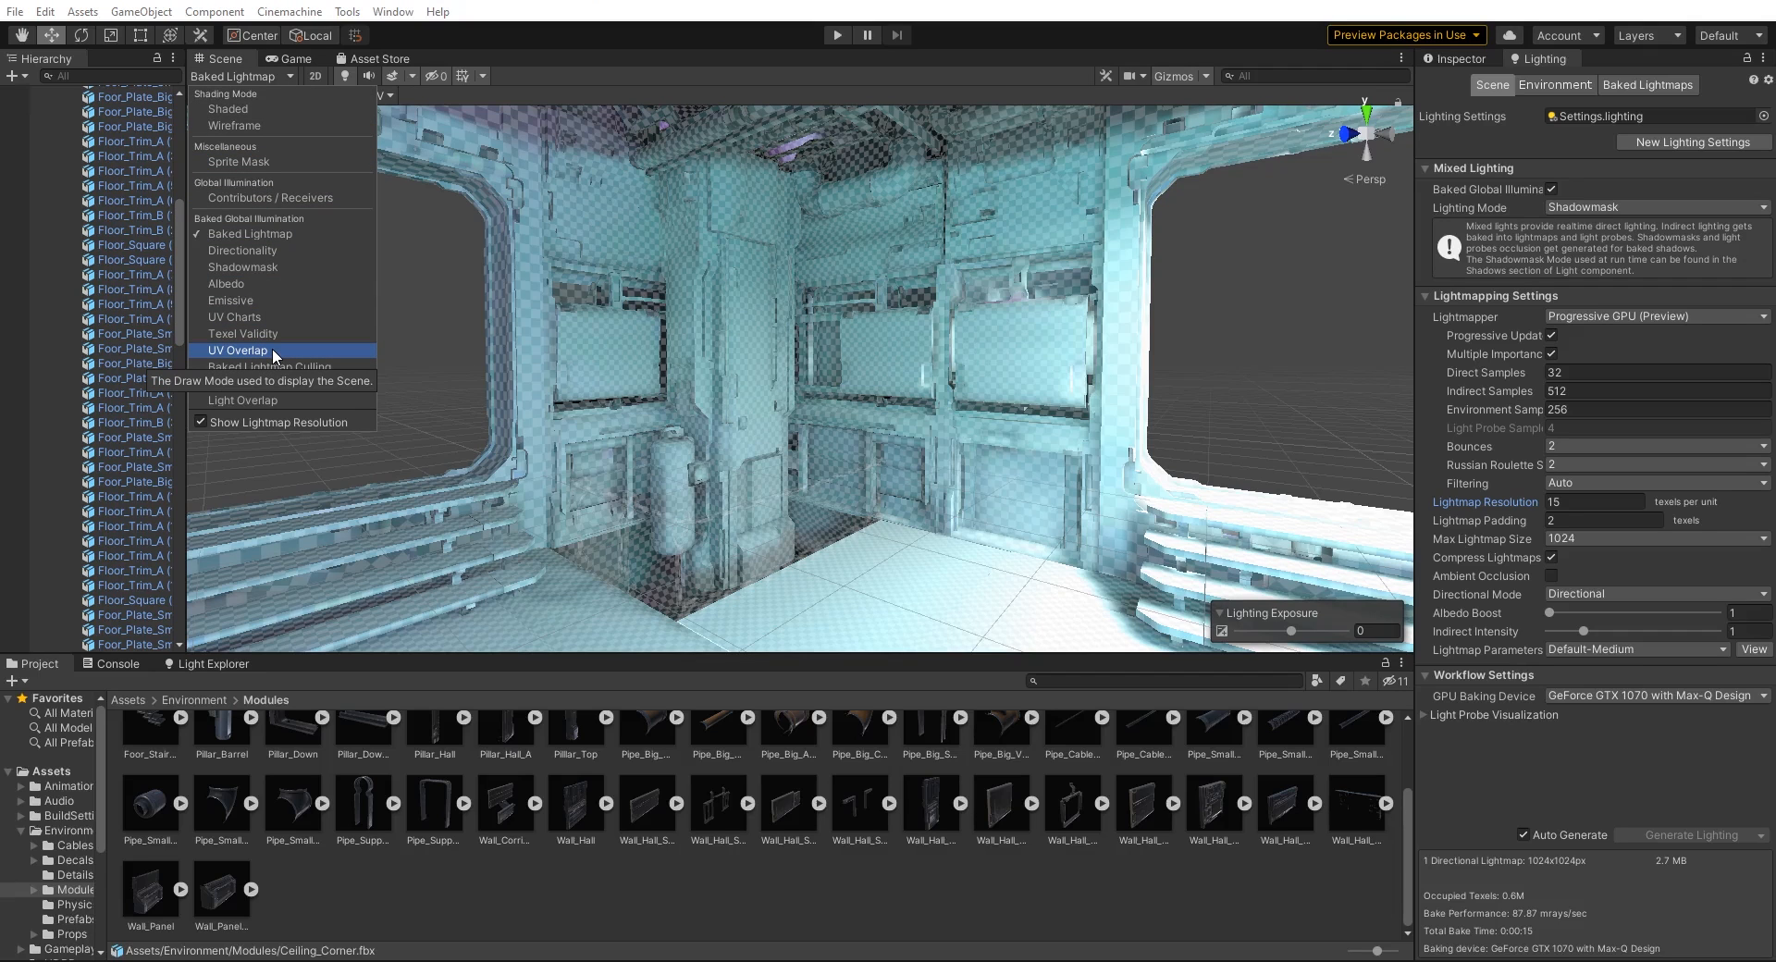
pyautogui.click(237, 349)
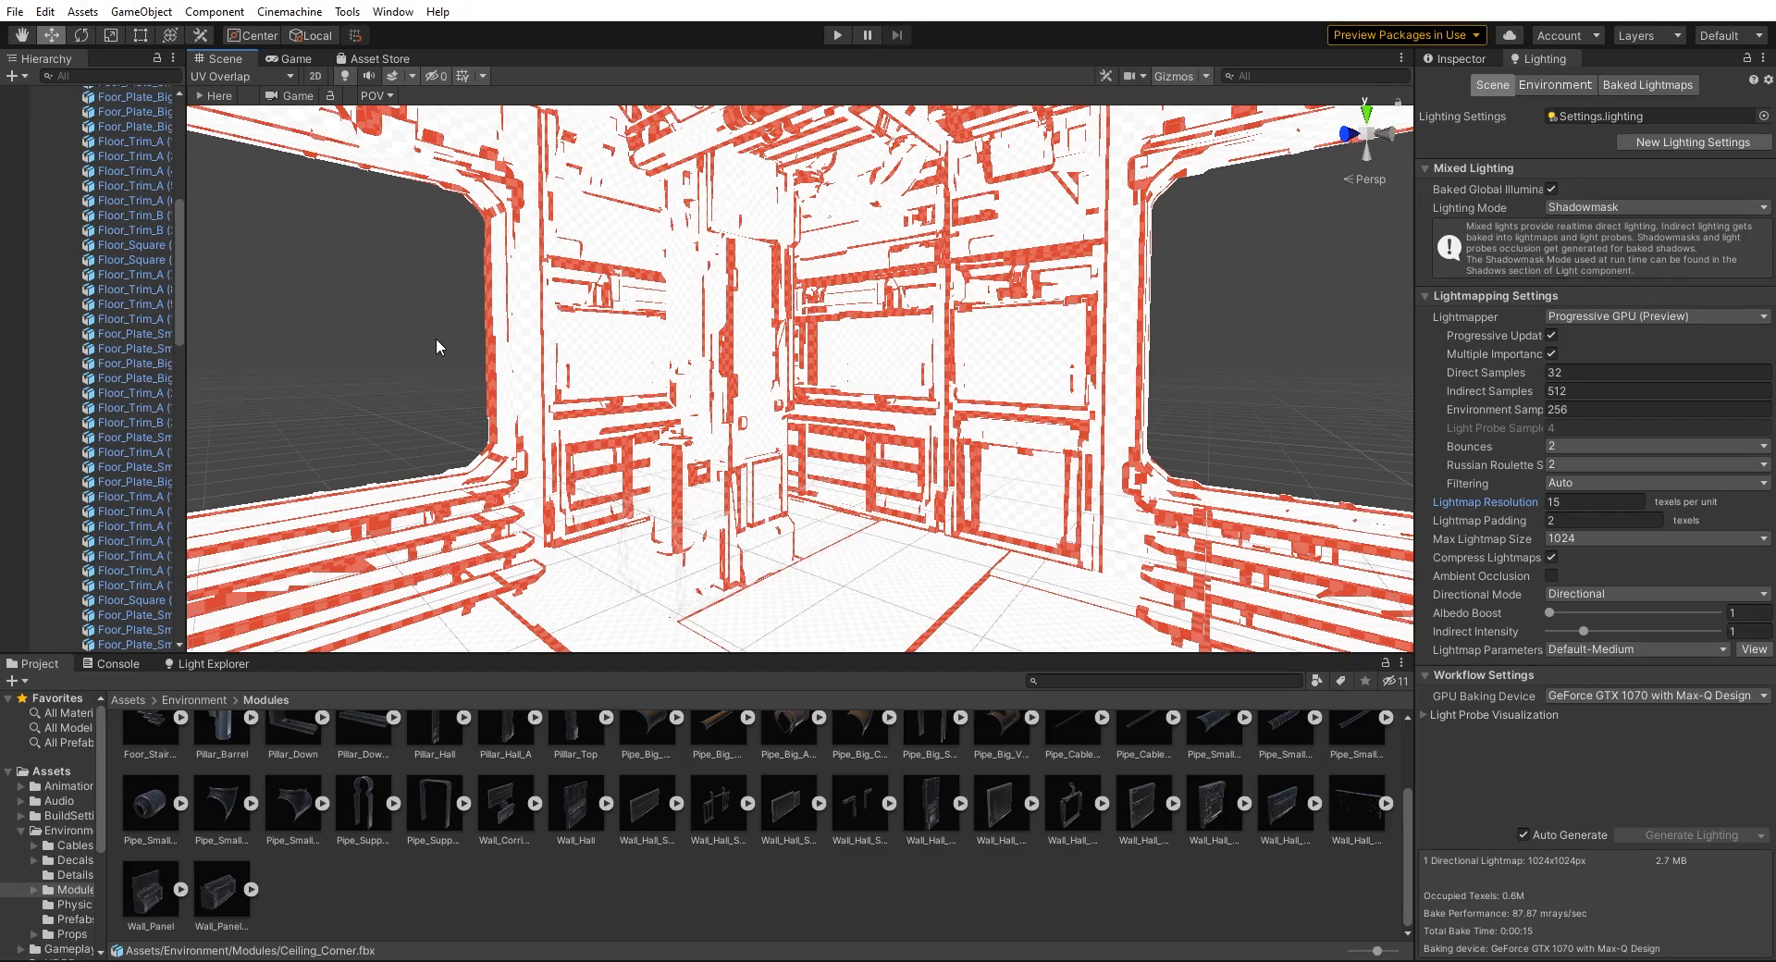
# - Select the 53 module FBX assets to show their Model import settings with Lightmap UVs options
pyautogui.click(222, 890)
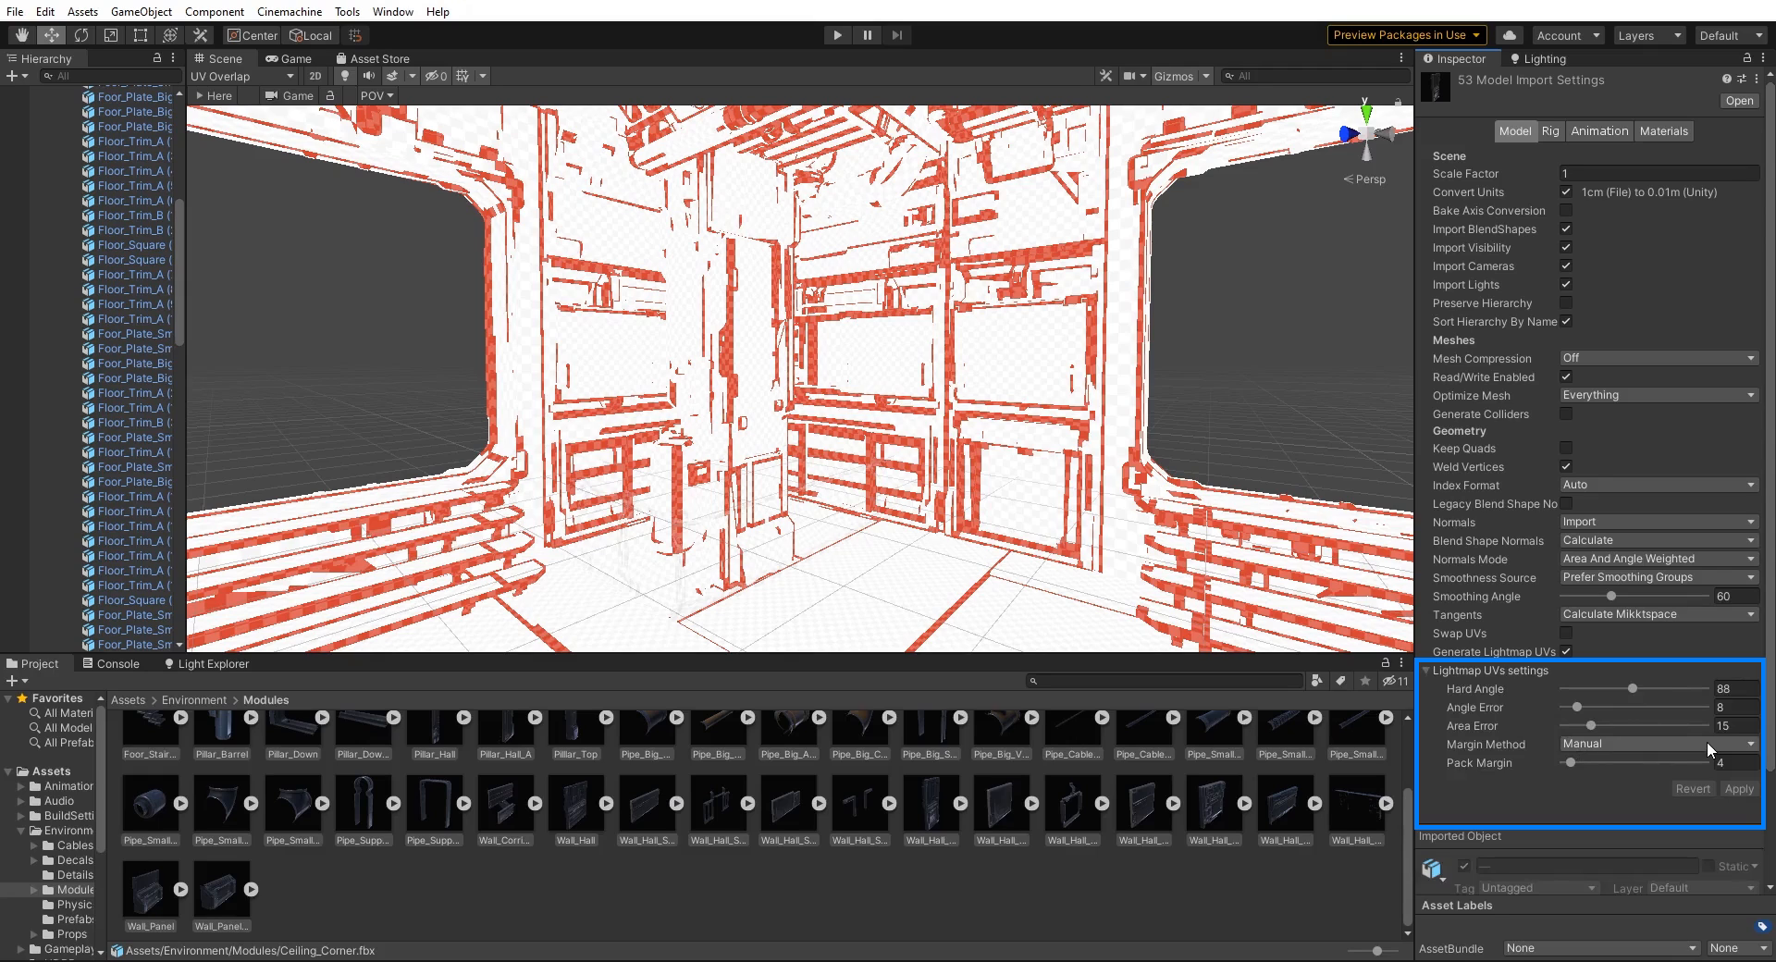
# - Set the modules' Lightmap UVs Margin Method to Calculate and apply the reimport
pyautogui.click(1656, 744)
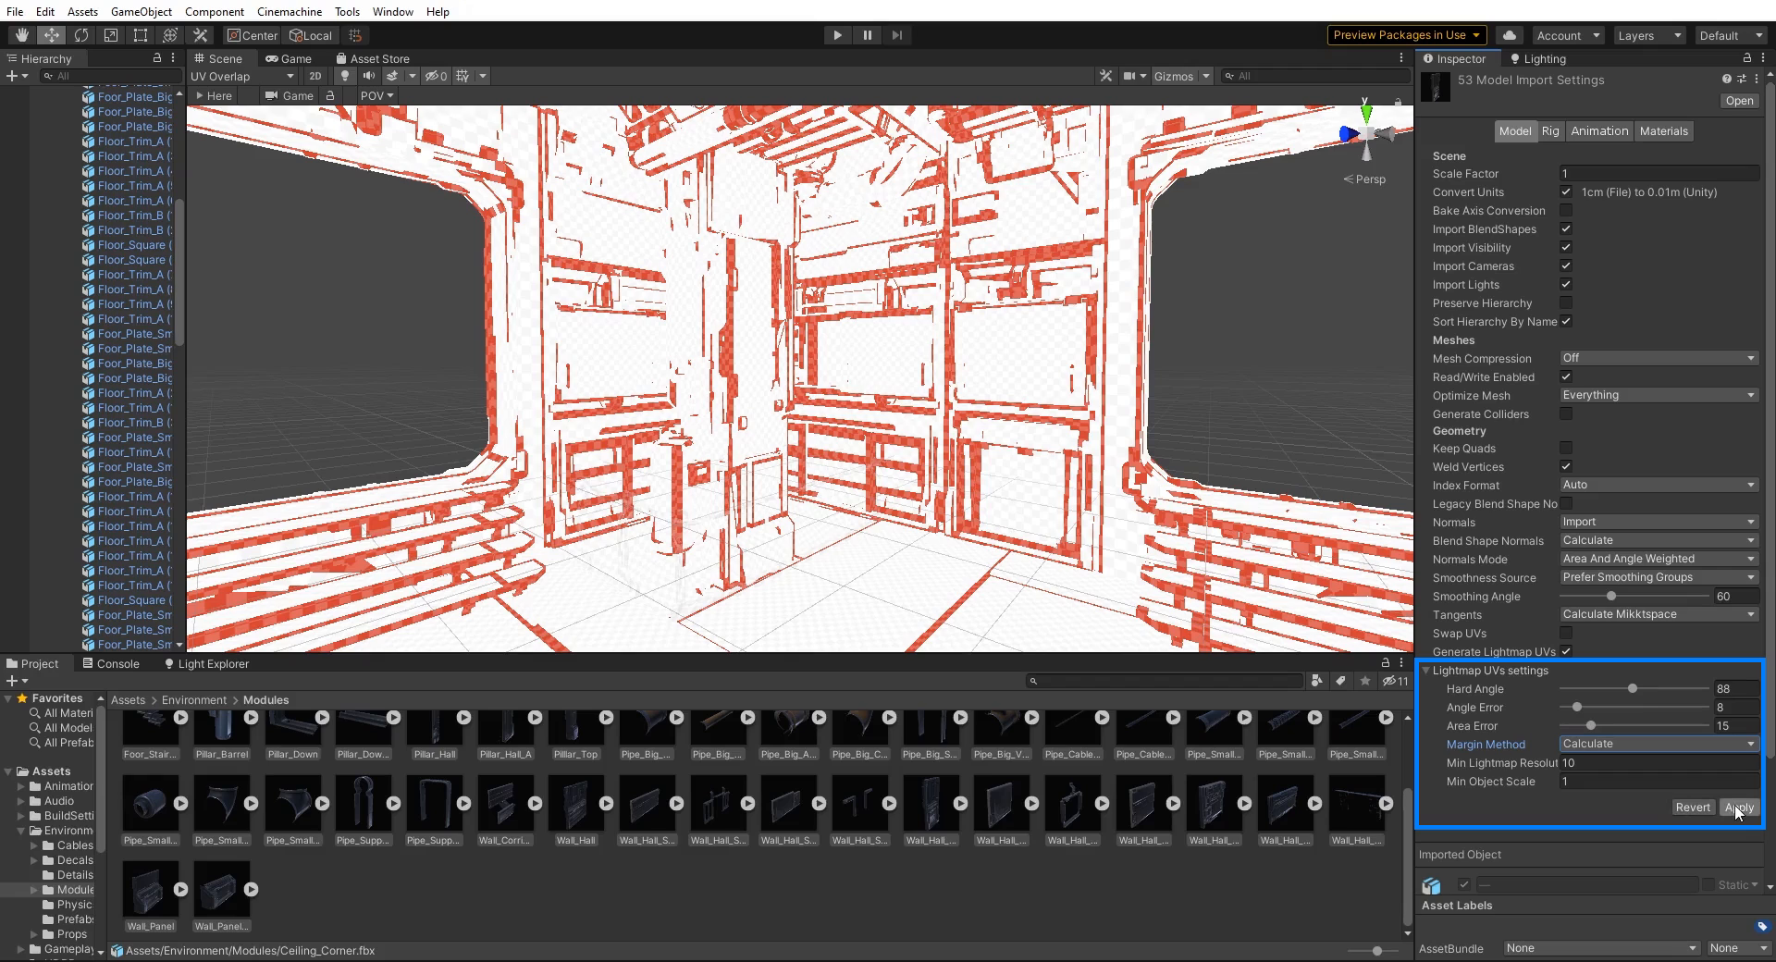
pyautogui.click(1738, 806)
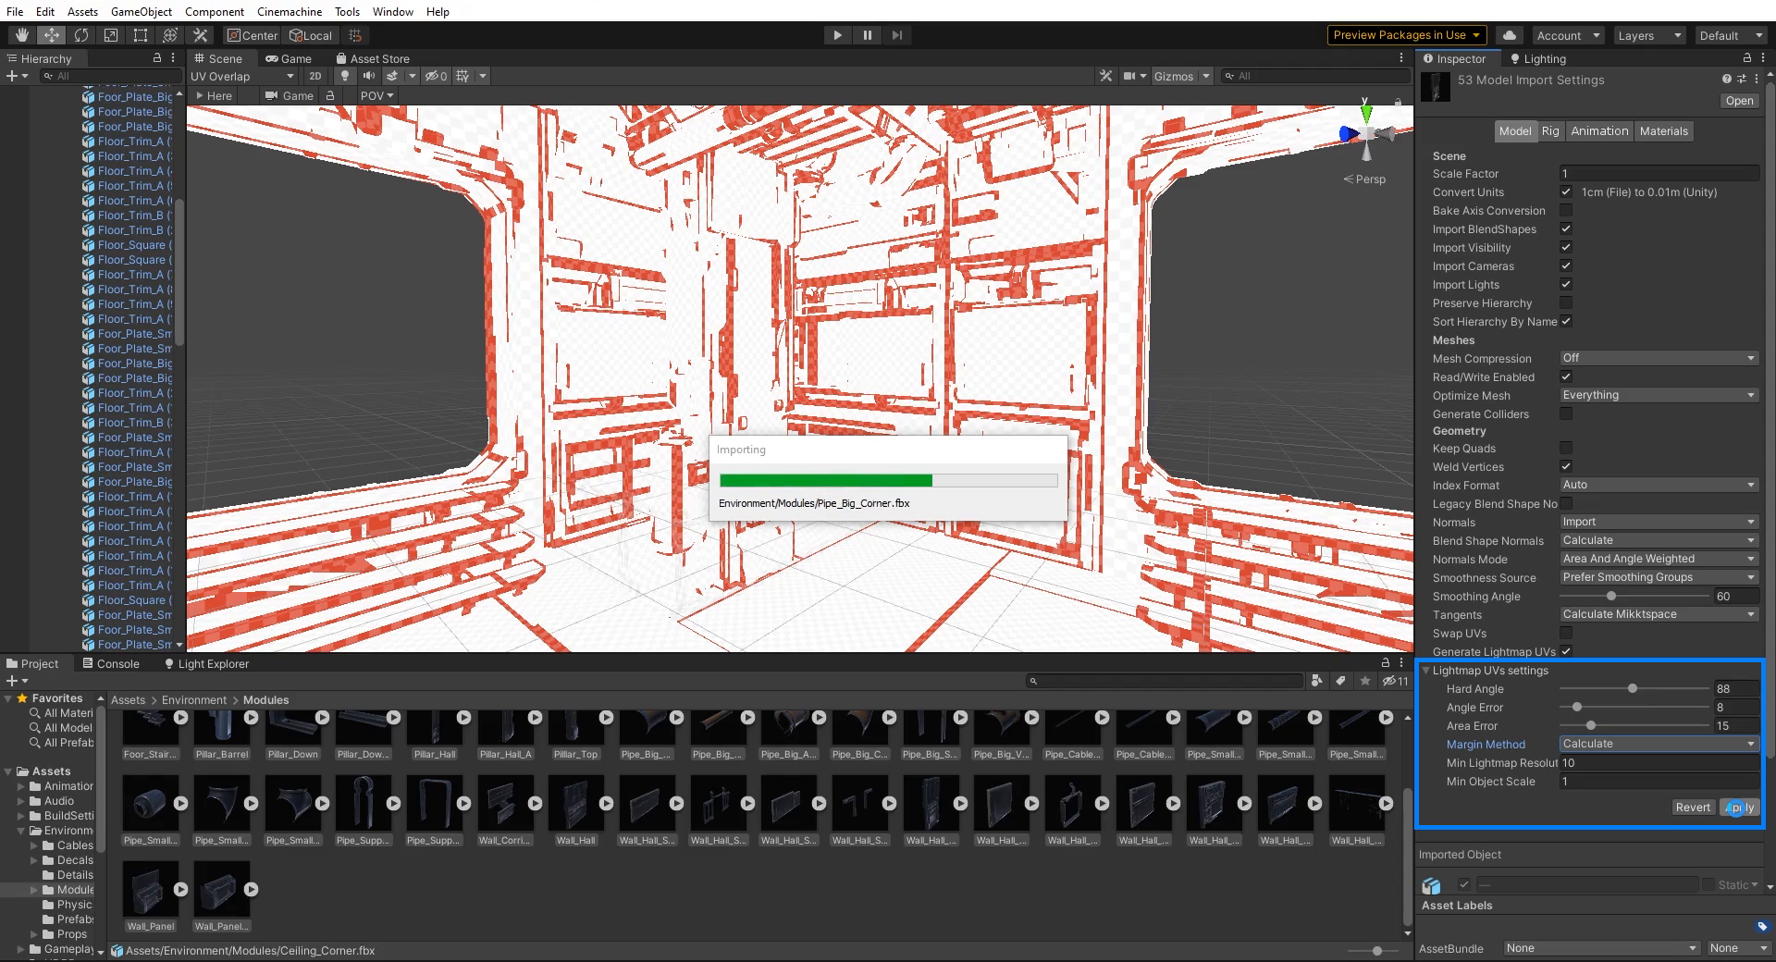
pyautogui.click(1738, 807)
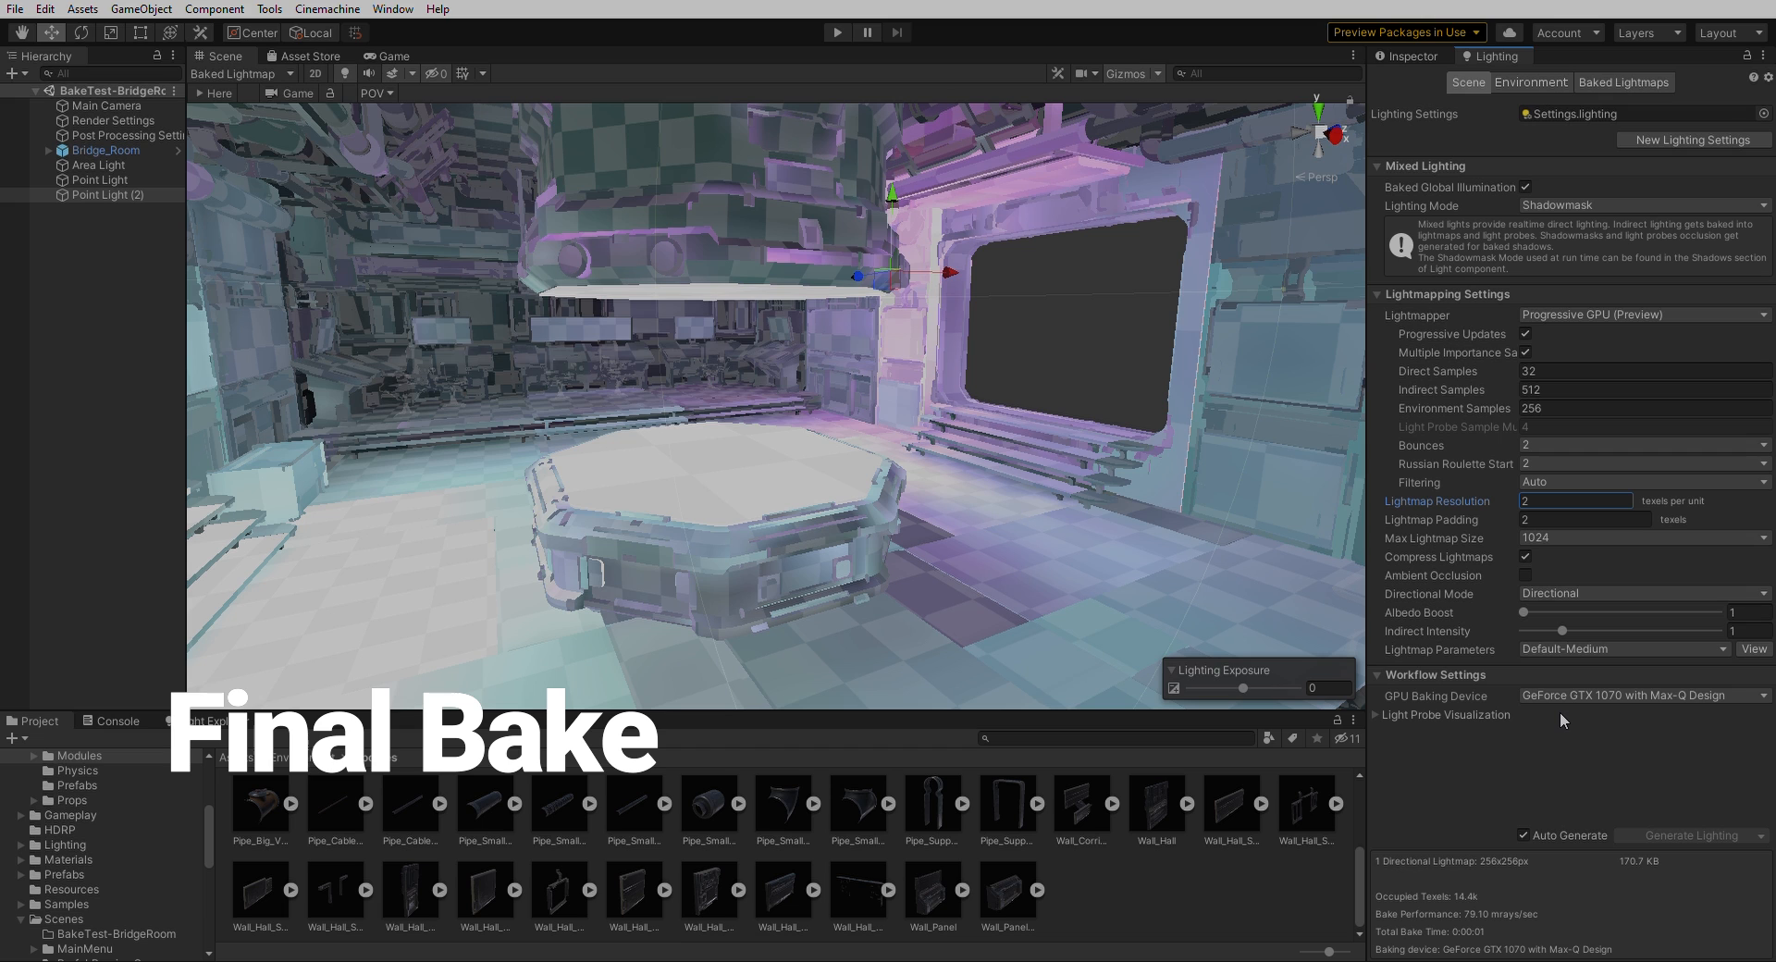
pyautogui.click(1576, 502)
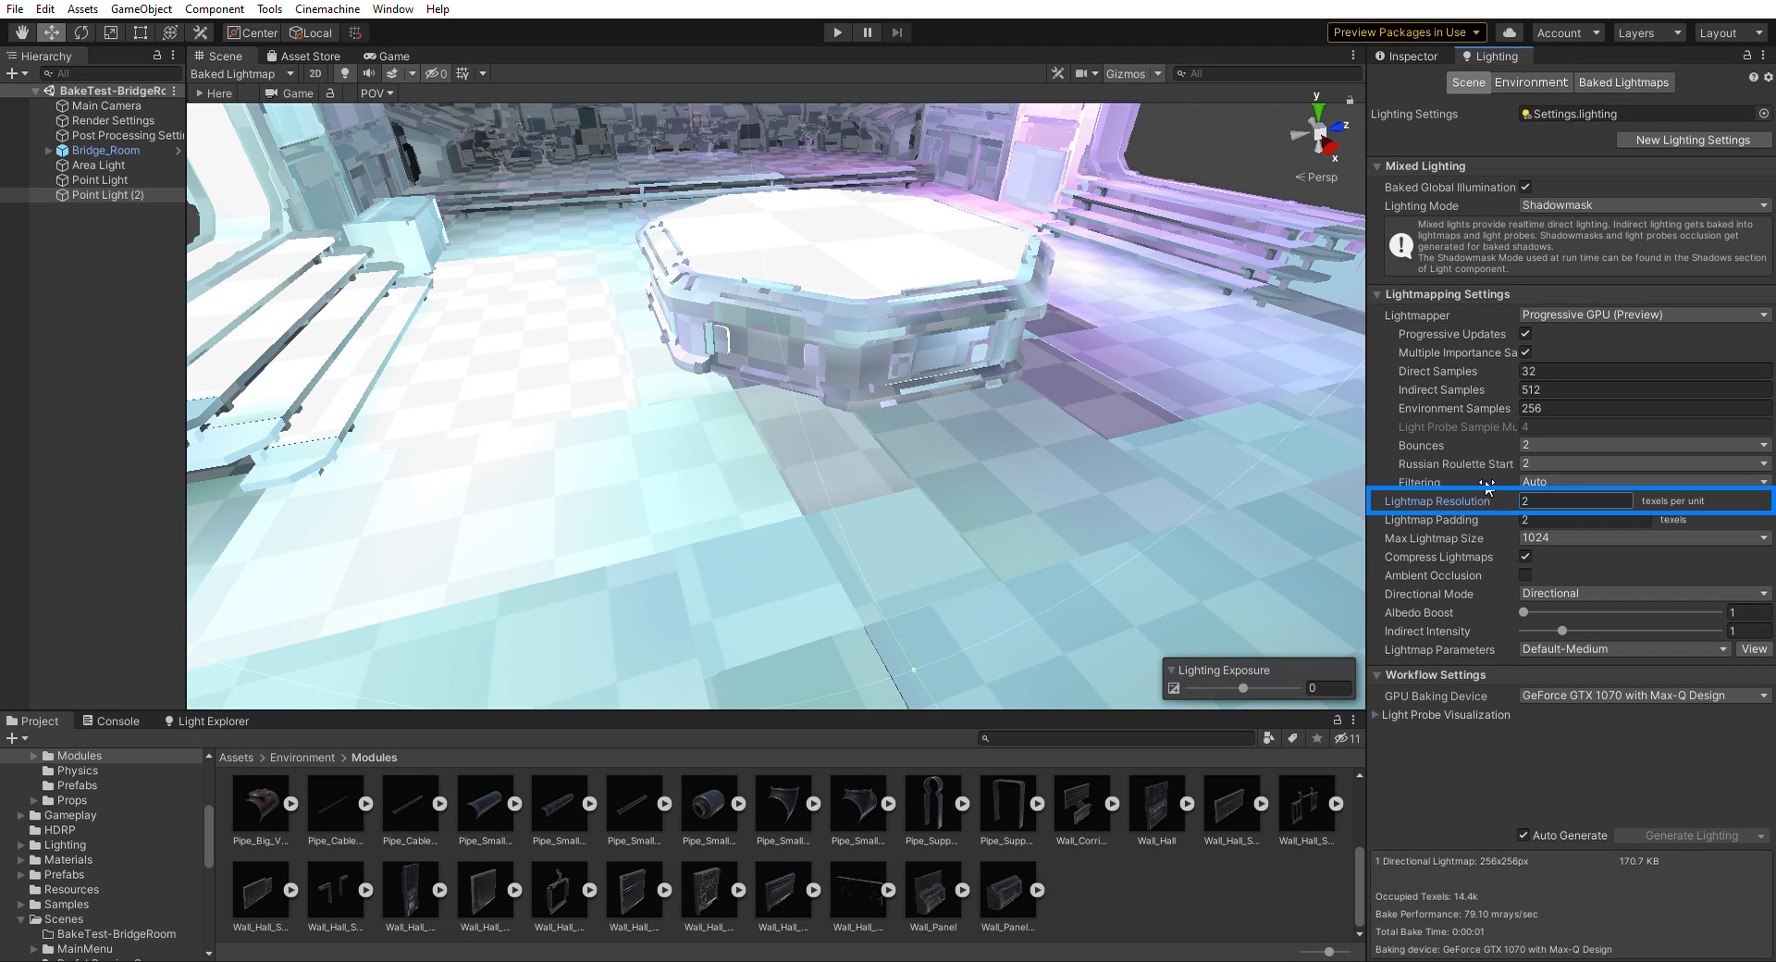
pyautogui.click(1575, 502)
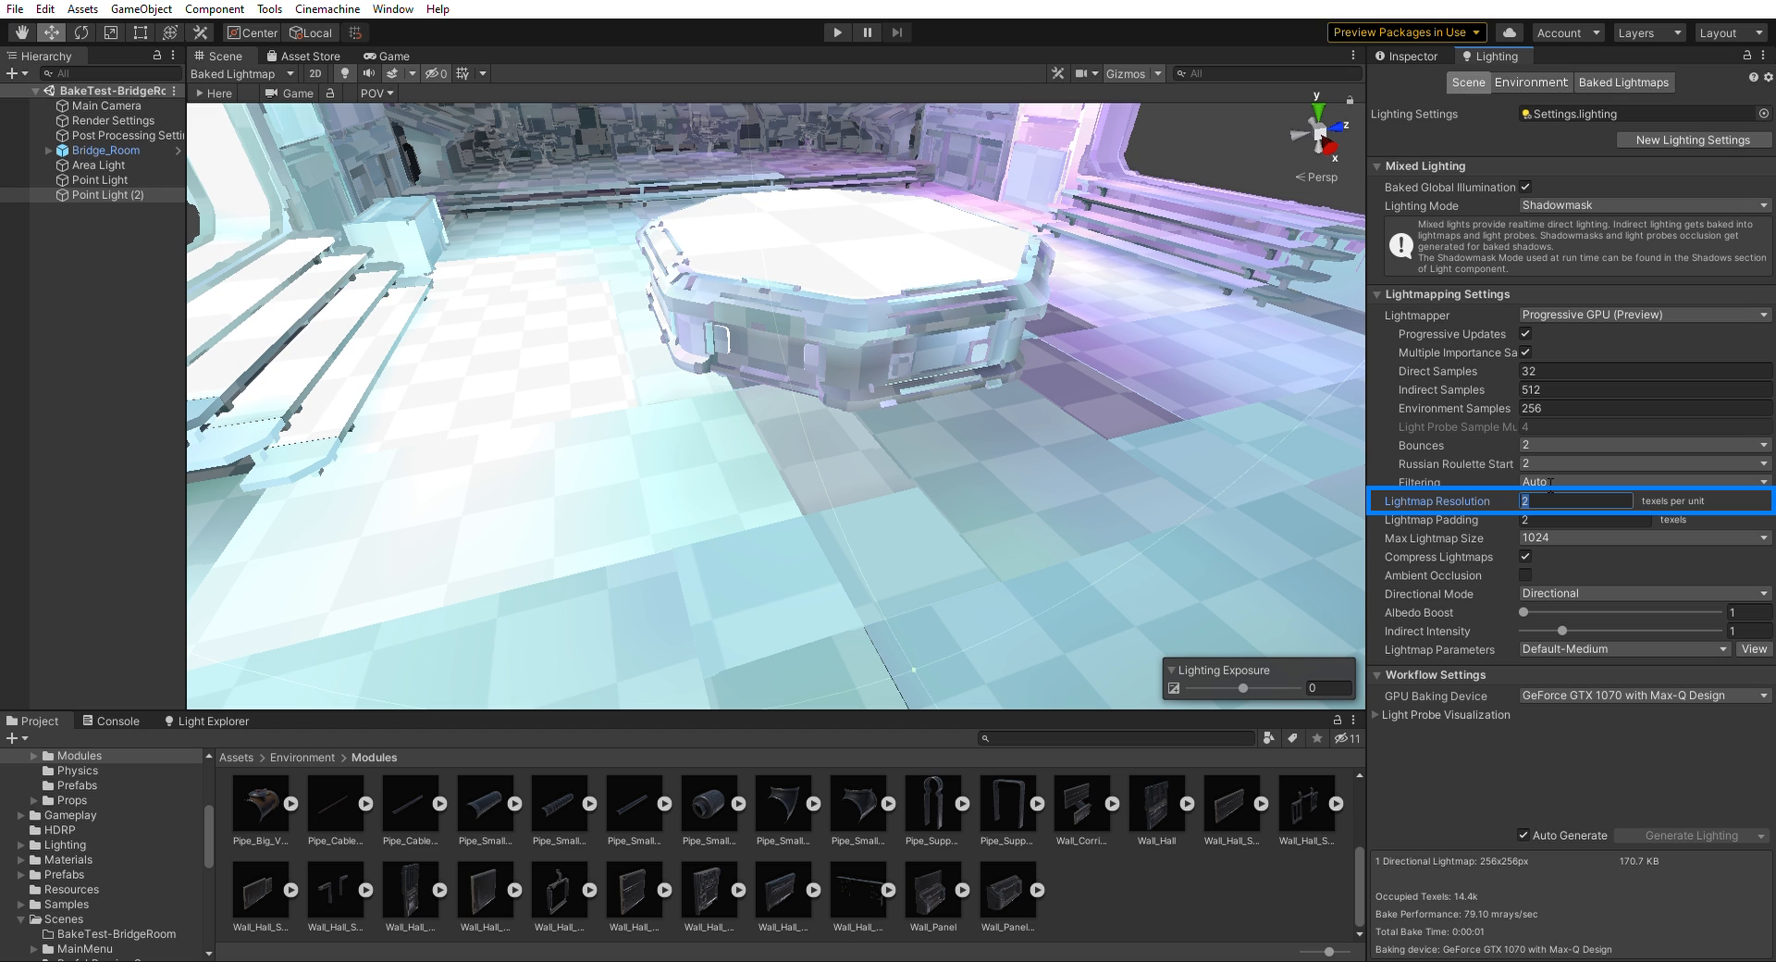
# - Set Lightmap Resolution to 30 so Auto Generate rebakes the bridge room
pyautogui.write('30')
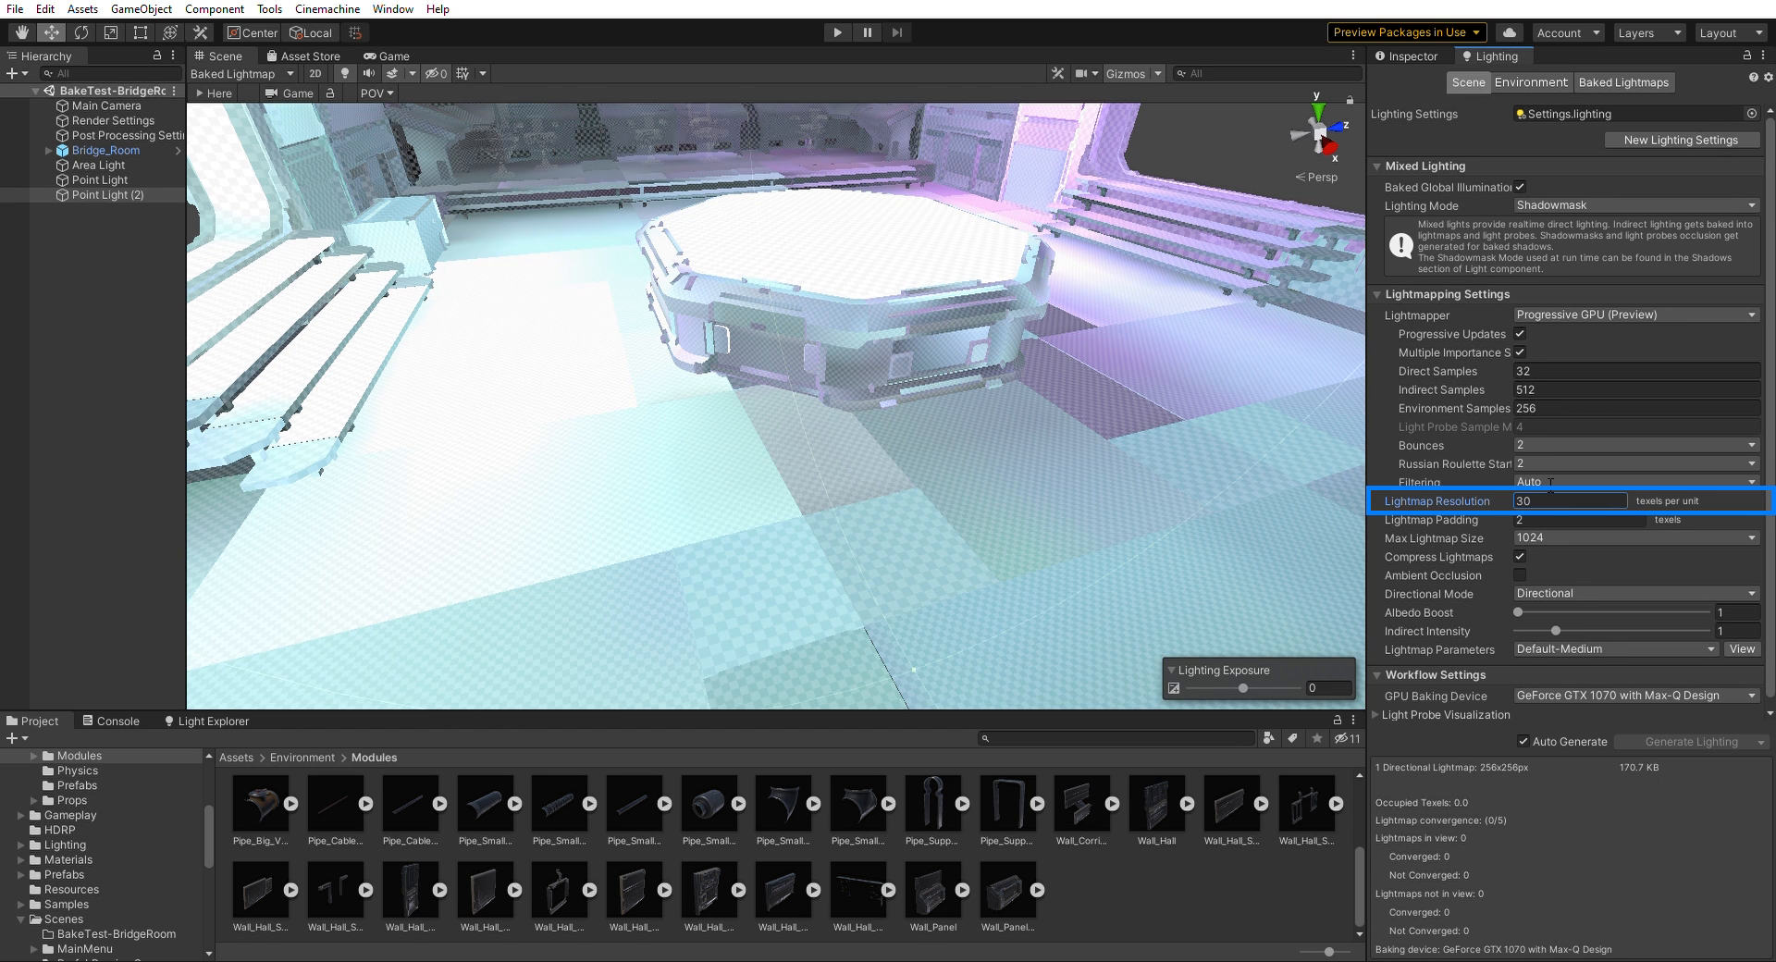
pyautogui.moveTo(1038, 537)
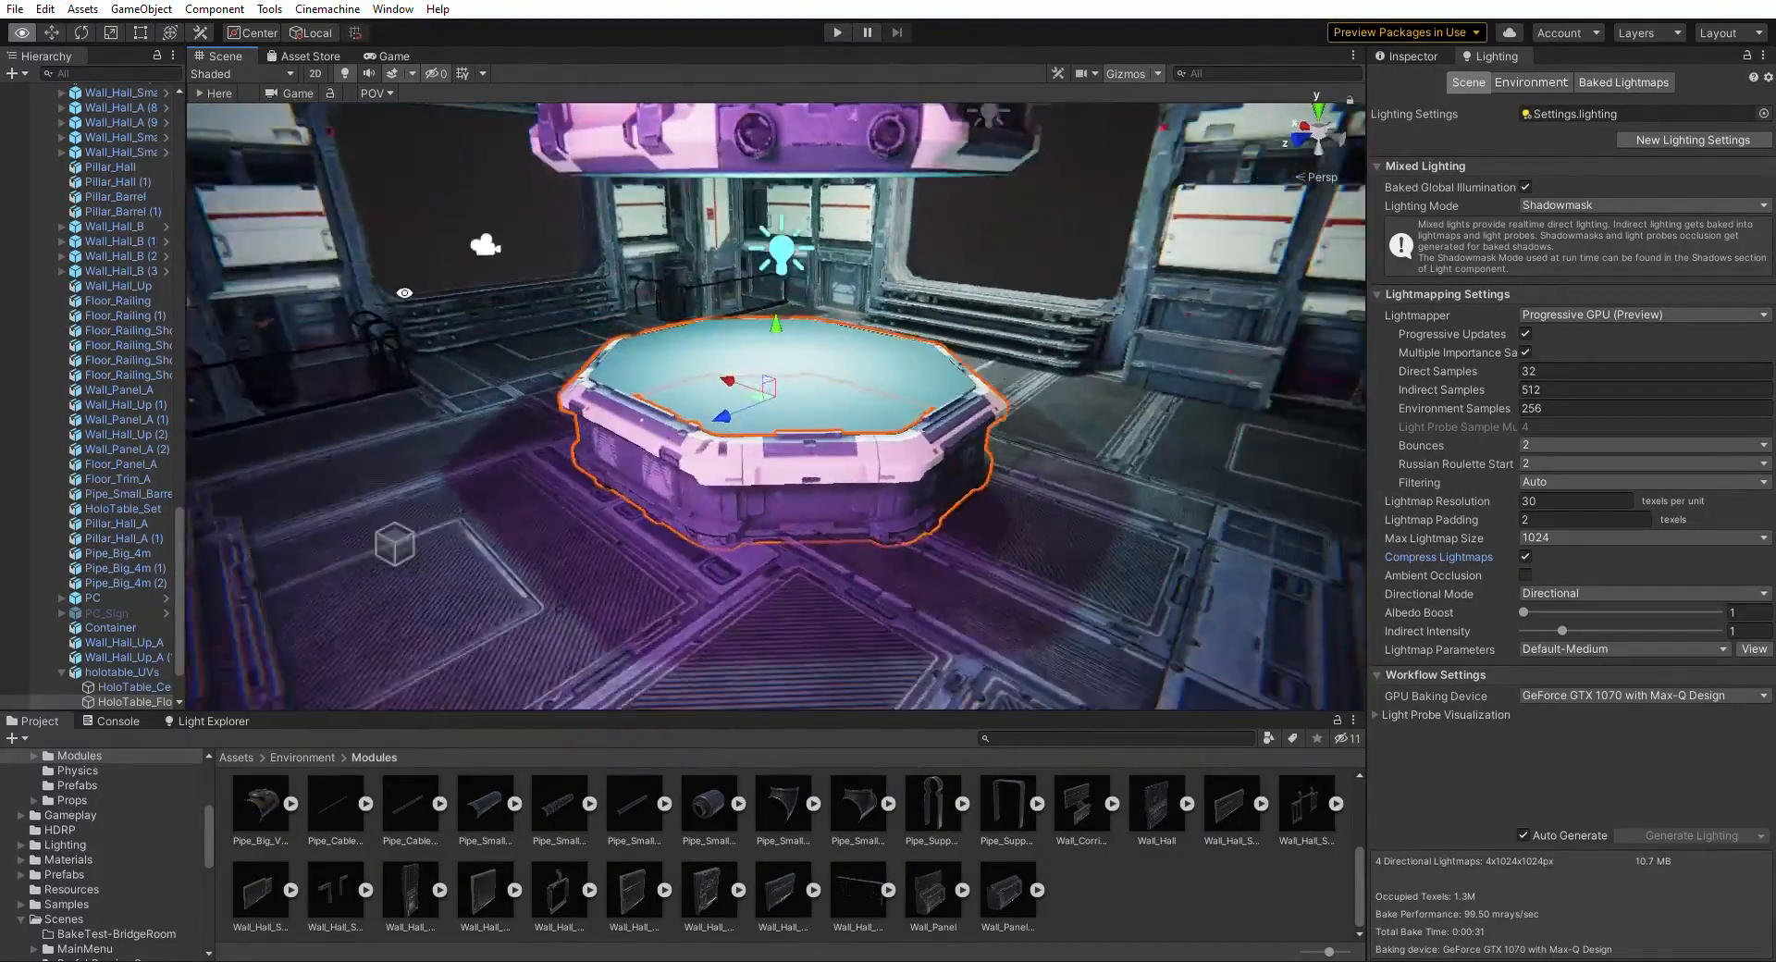
# - View the baked bridge room through the game camera in Game view
pyautogui.click(392, 55)
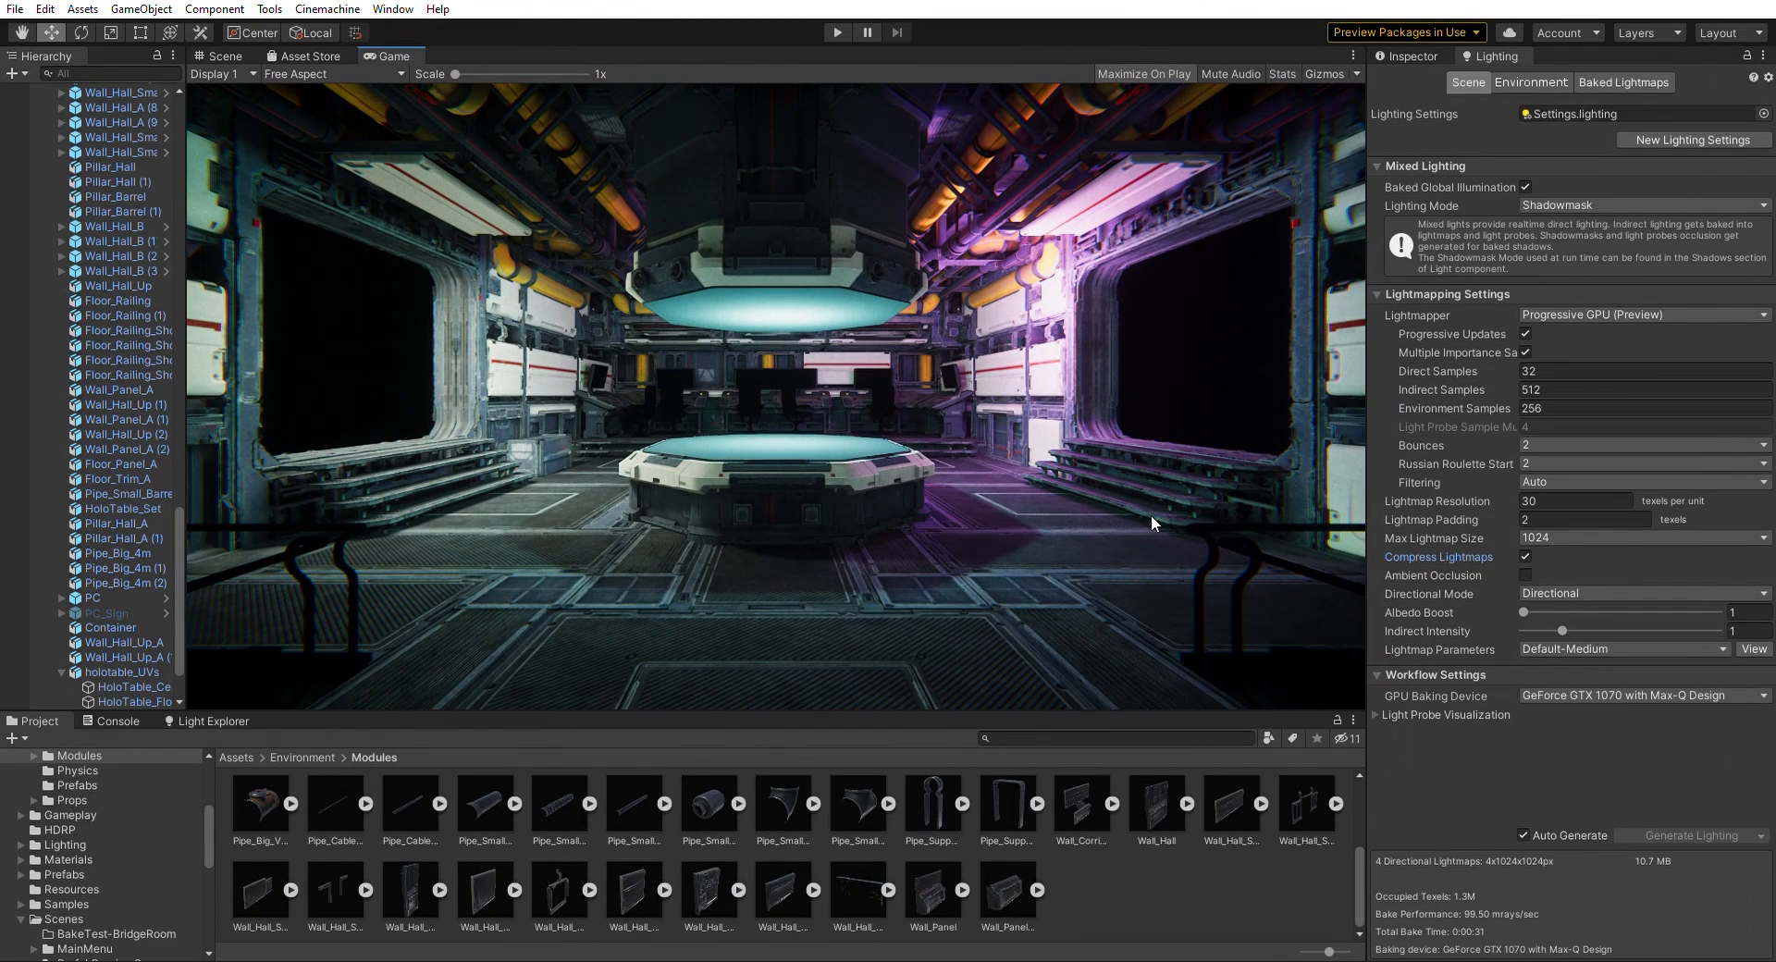
pyautogui.moveTo(1621, 792)
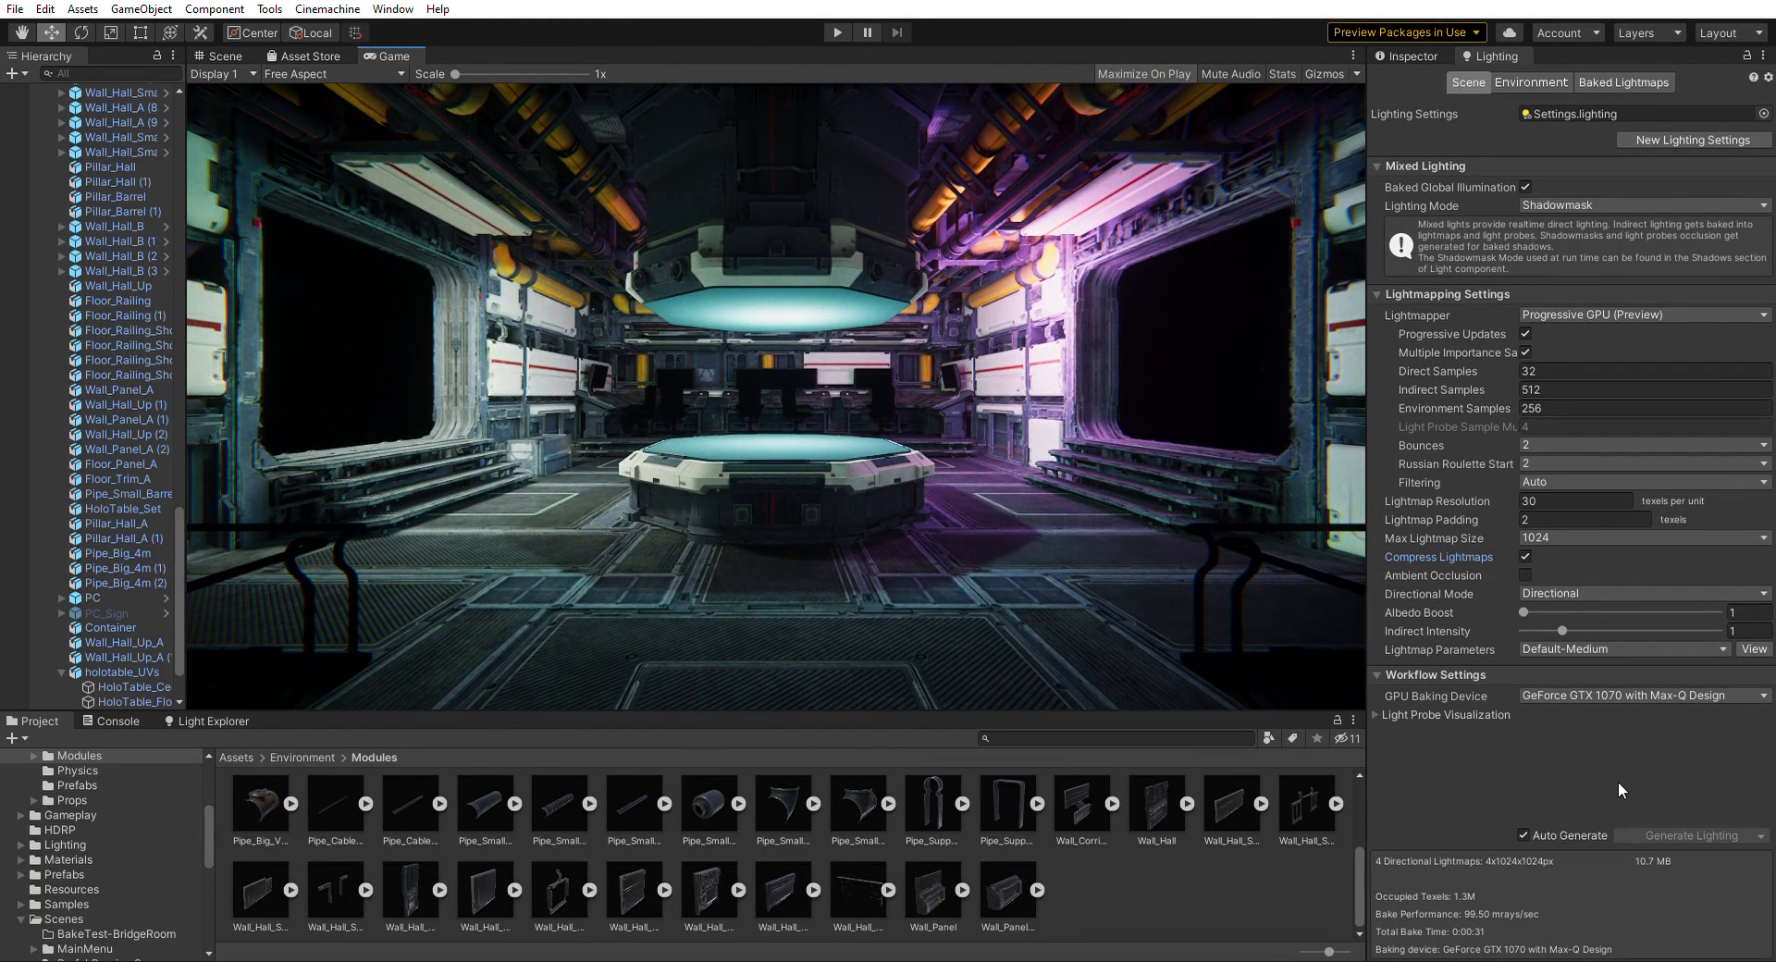